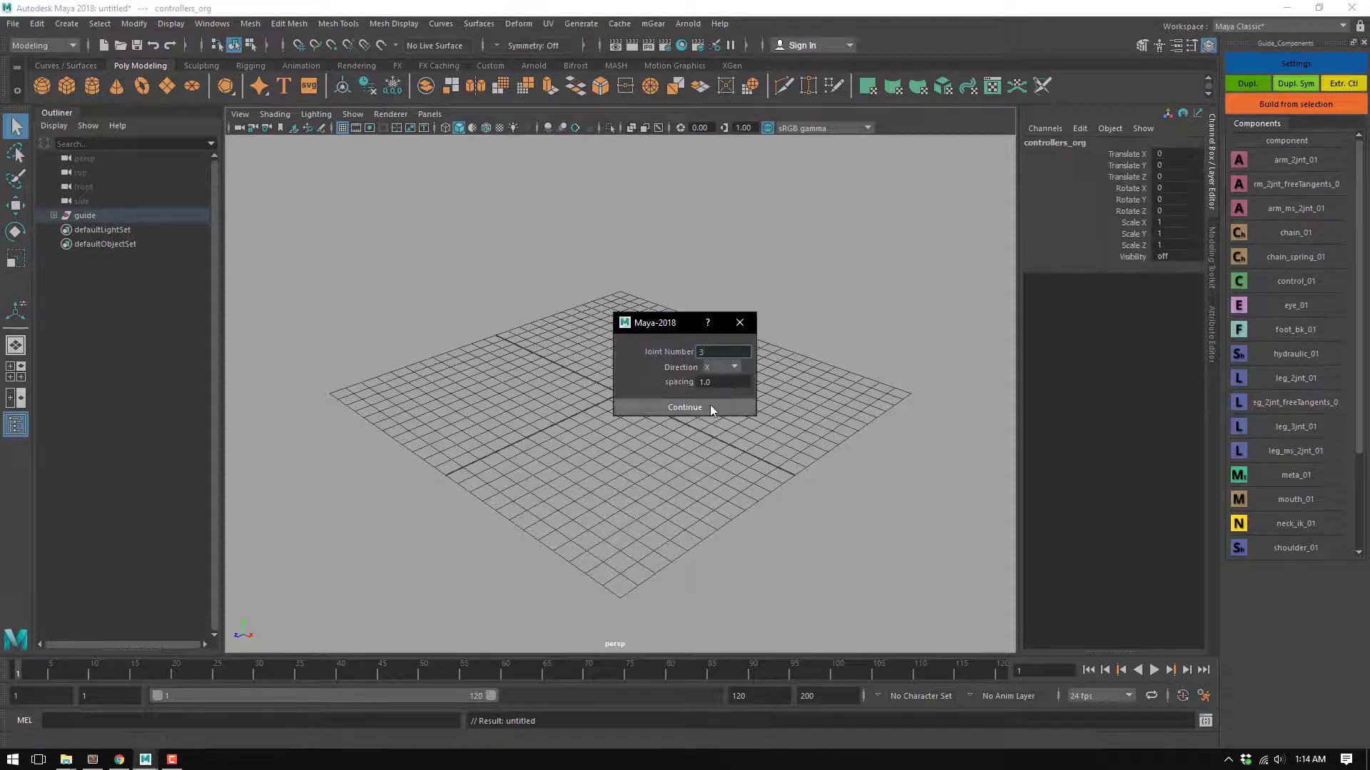
Create the chain_01 guide with 3 joints along X and expand its Mode setting
click(683, 407)
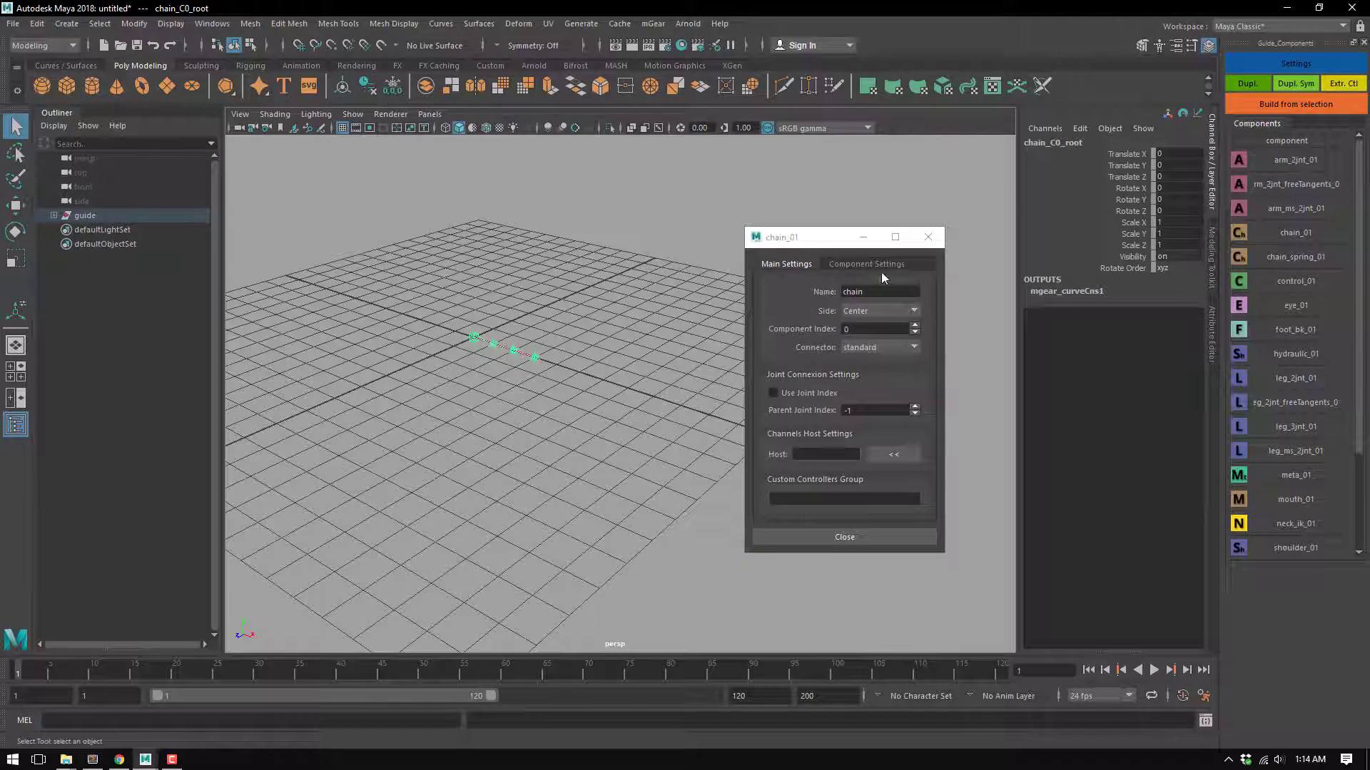
click(866, 264)
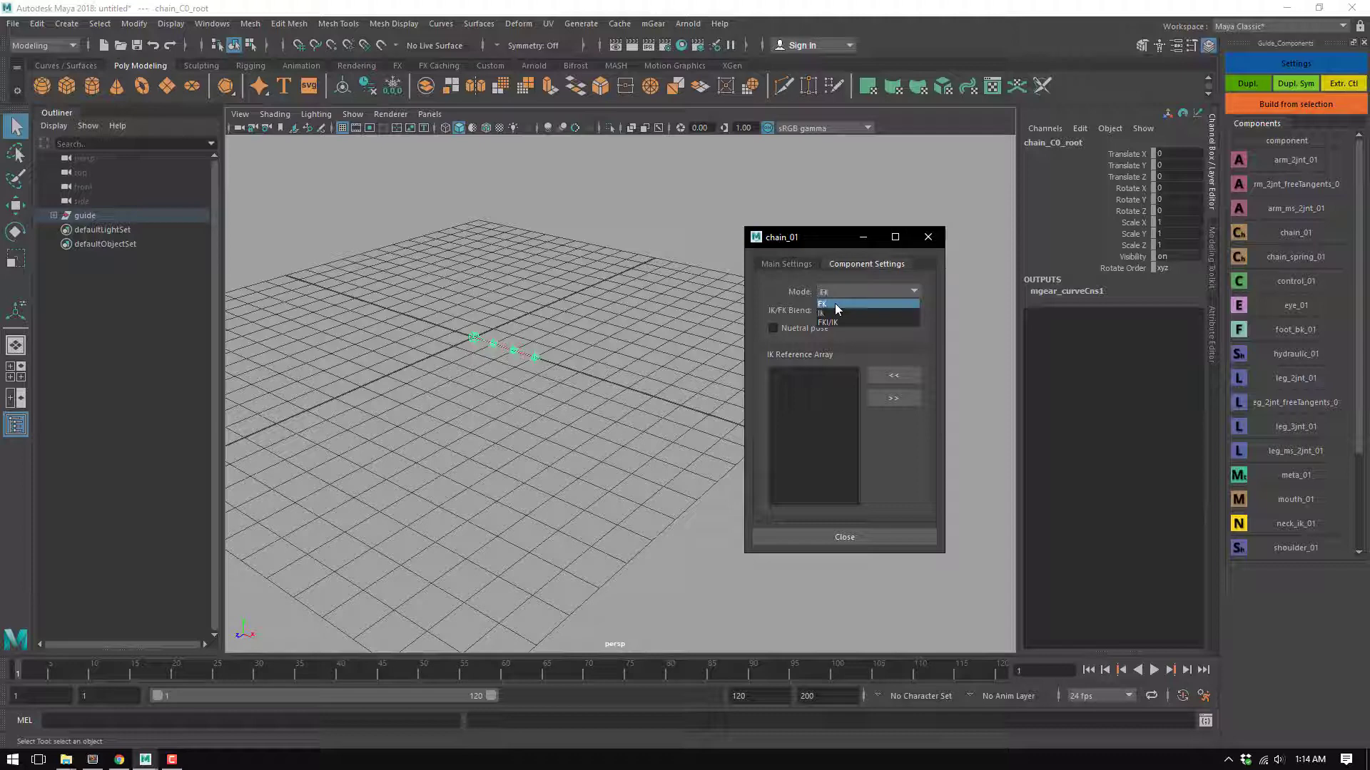
mouse_move(835, 312)
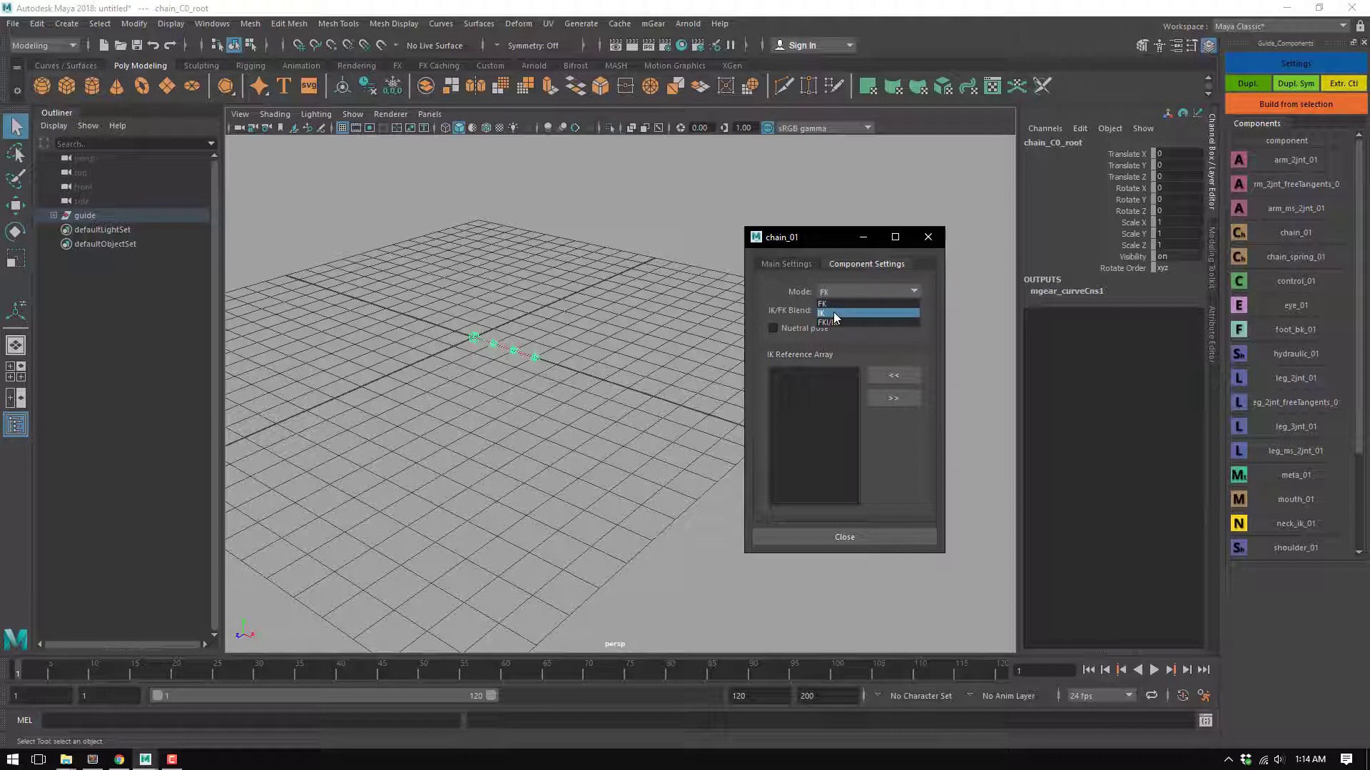
click(823, 313)
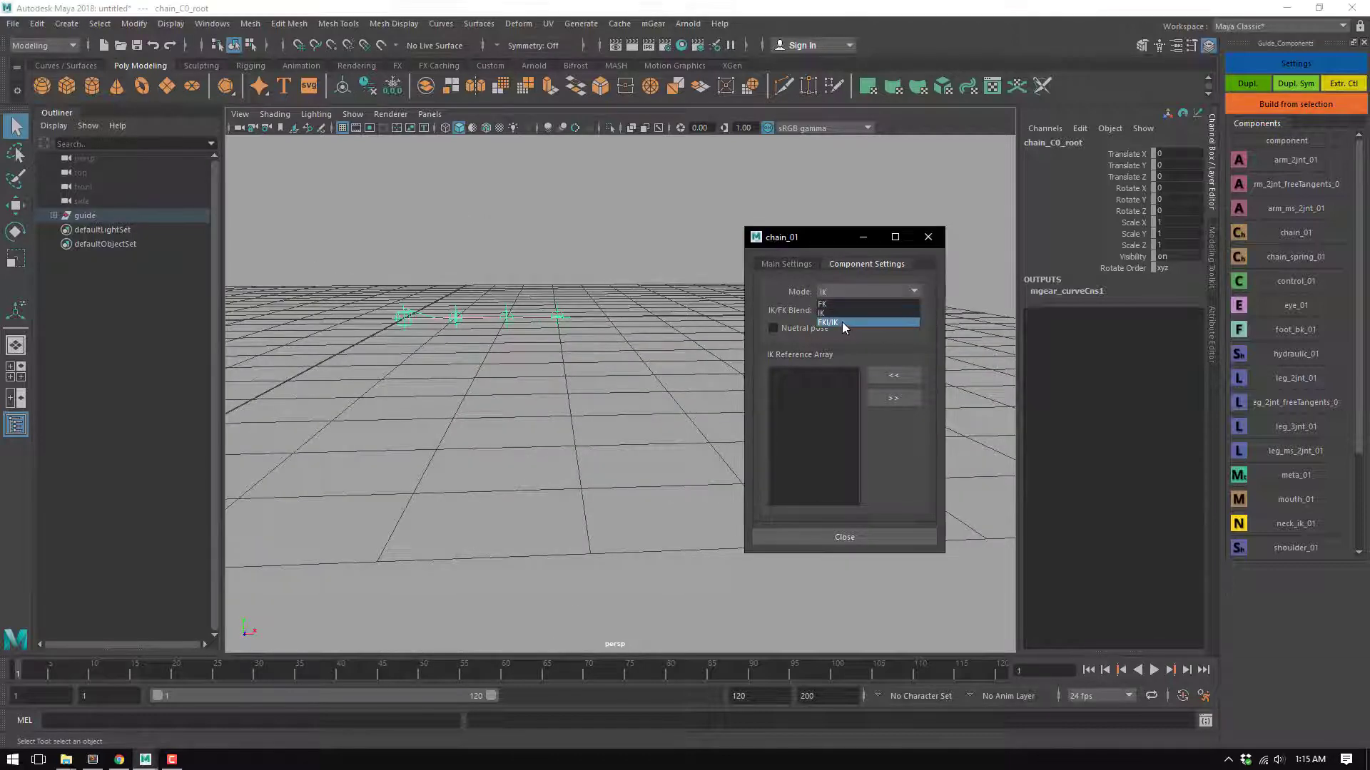
Set the chain to FK/IK mode and tilt the first guide locator slightly about Z
click(828, 322)
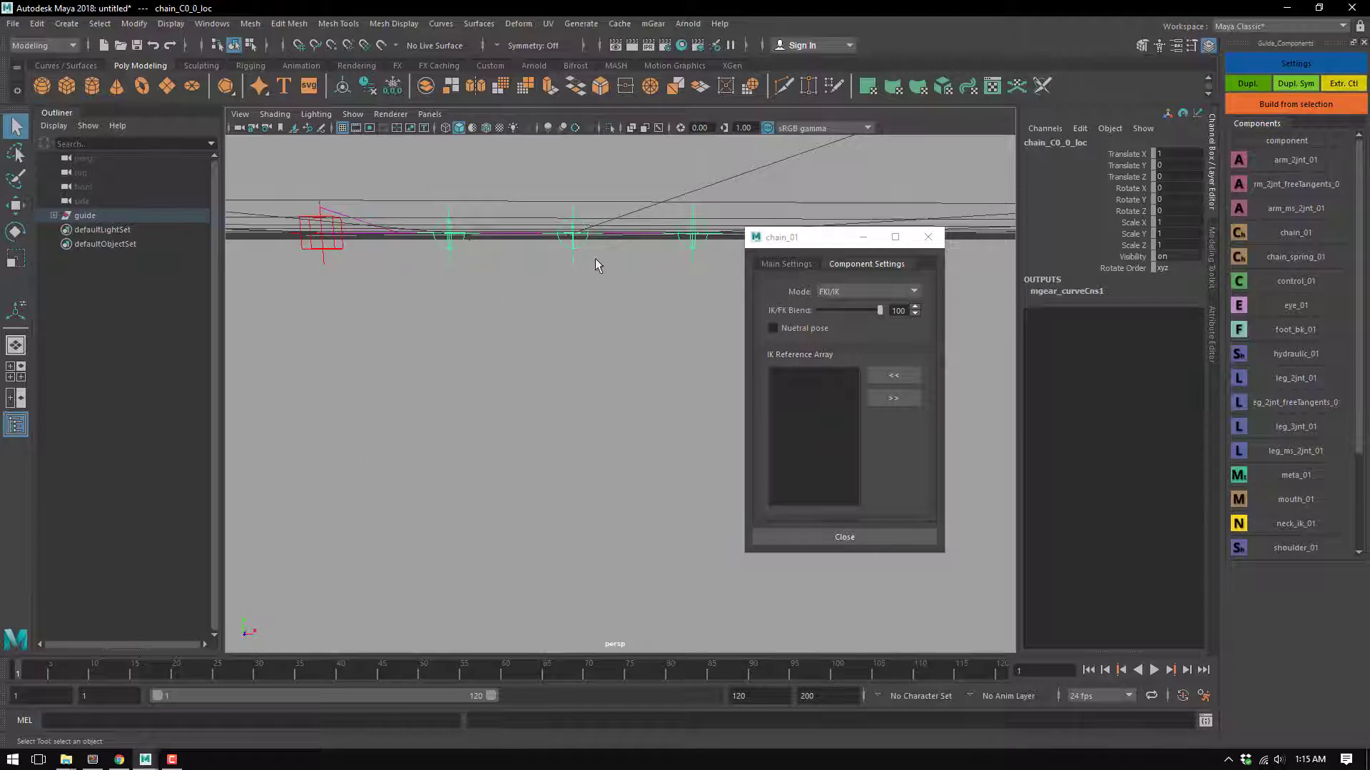
drag(781, 236, 843, 238)
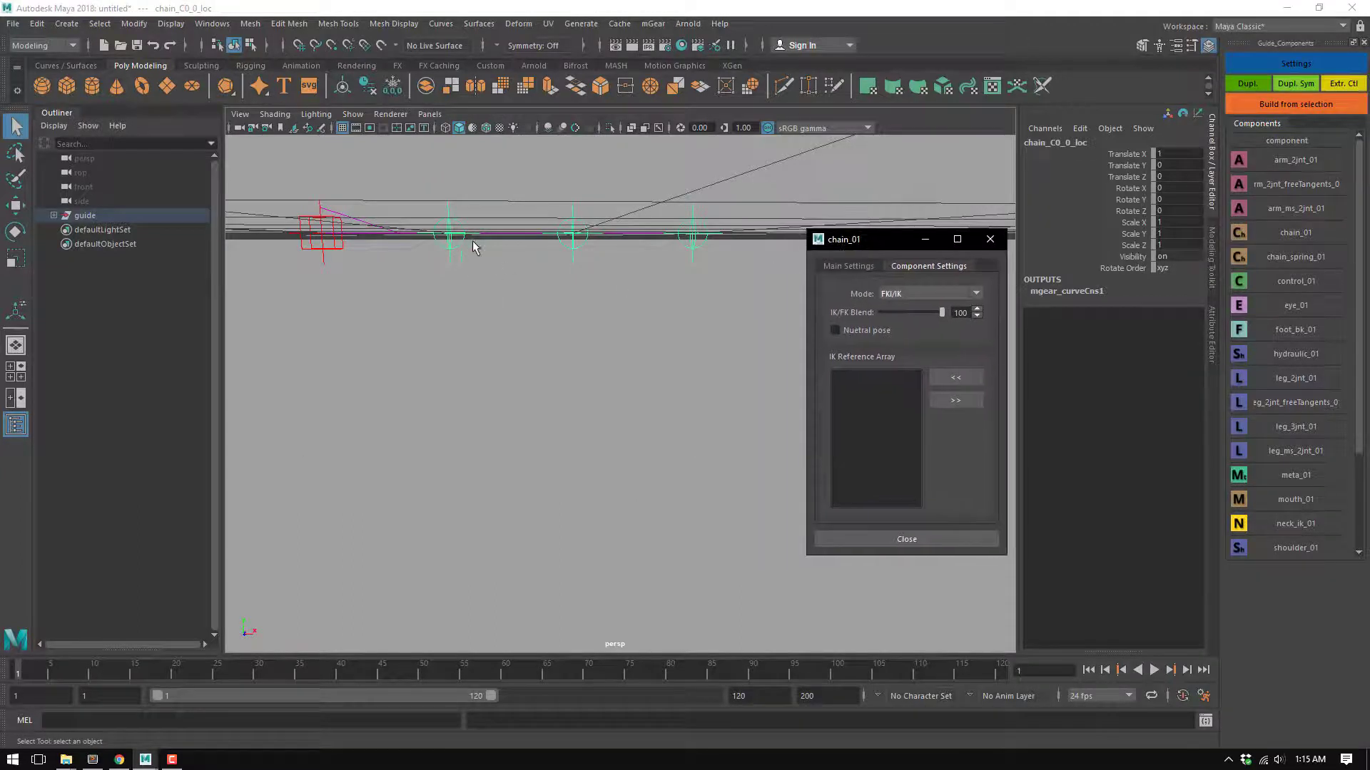
drag(473, 246, 516, 260)
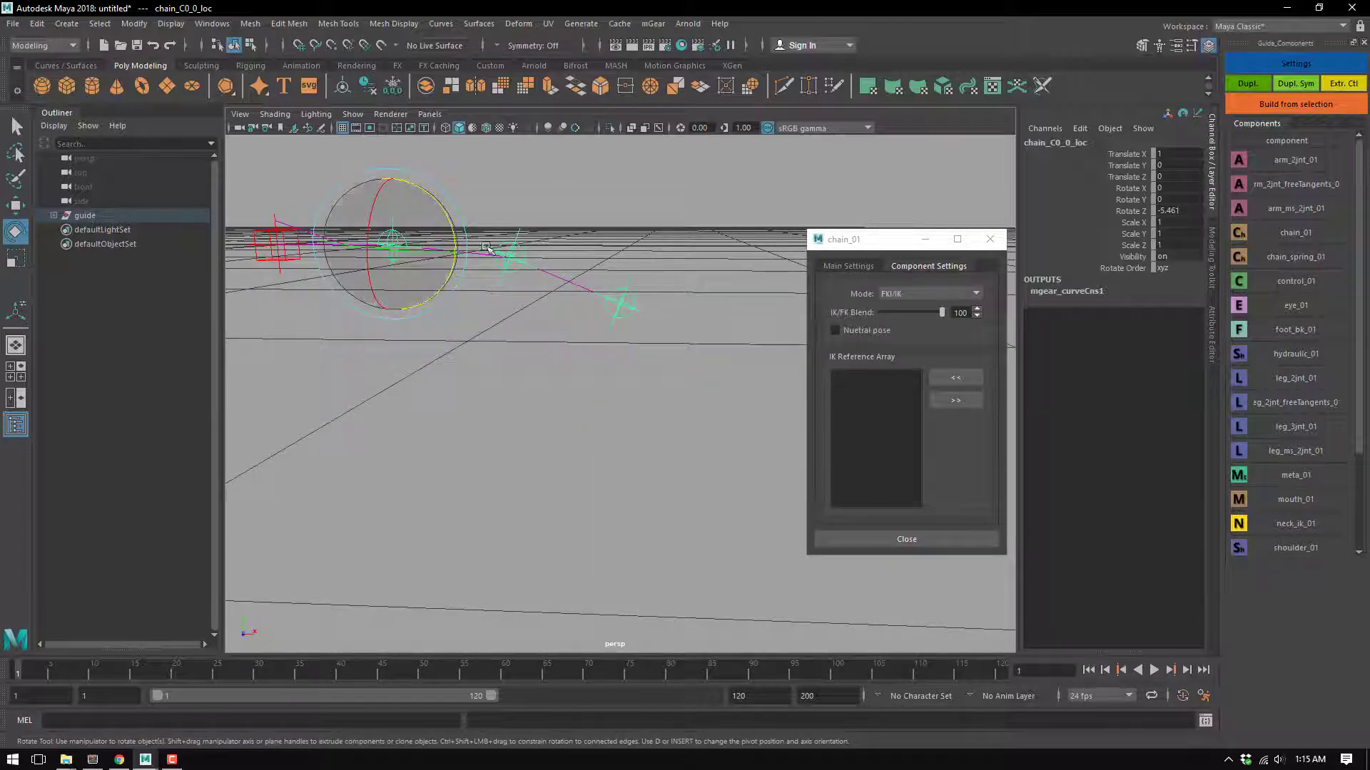
drag(485, 247, 555, 349)
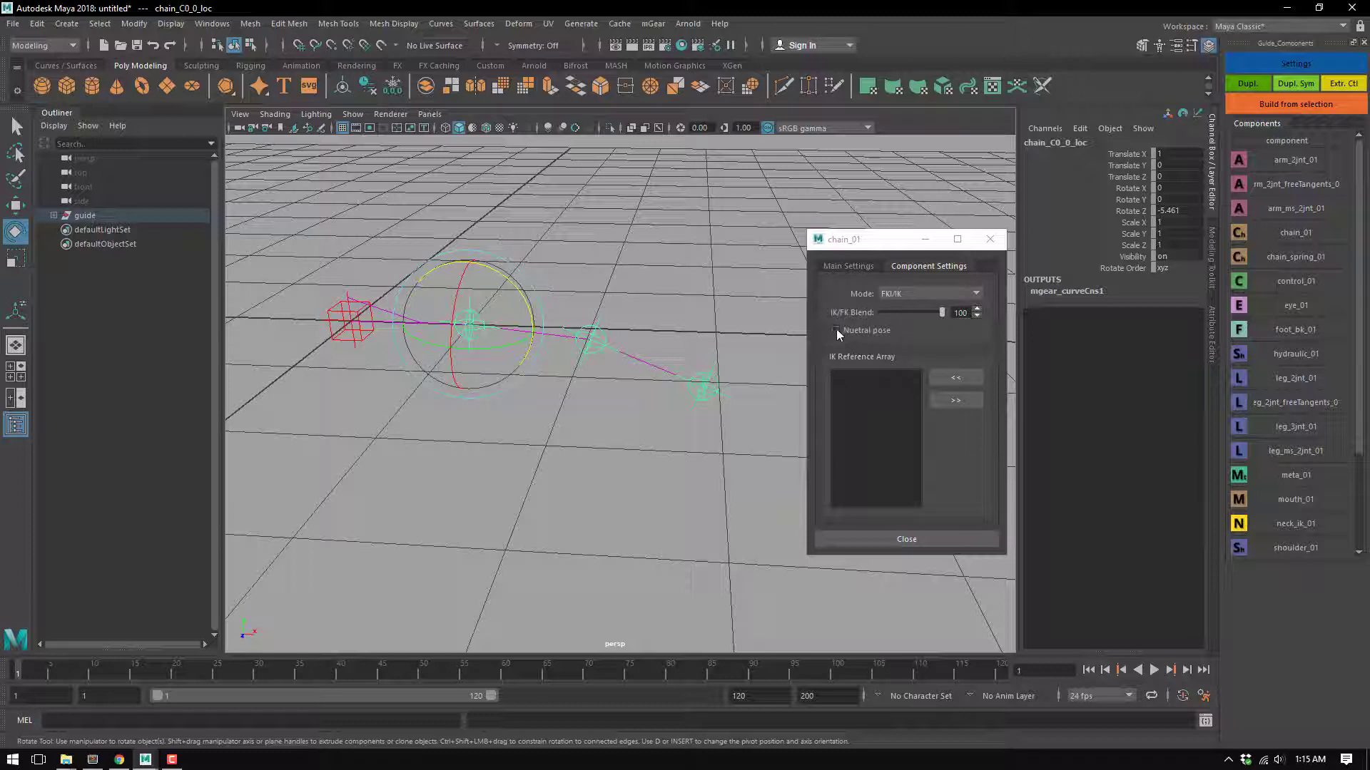
Toggle the Neutral pose option on and back off
click(834, 329)
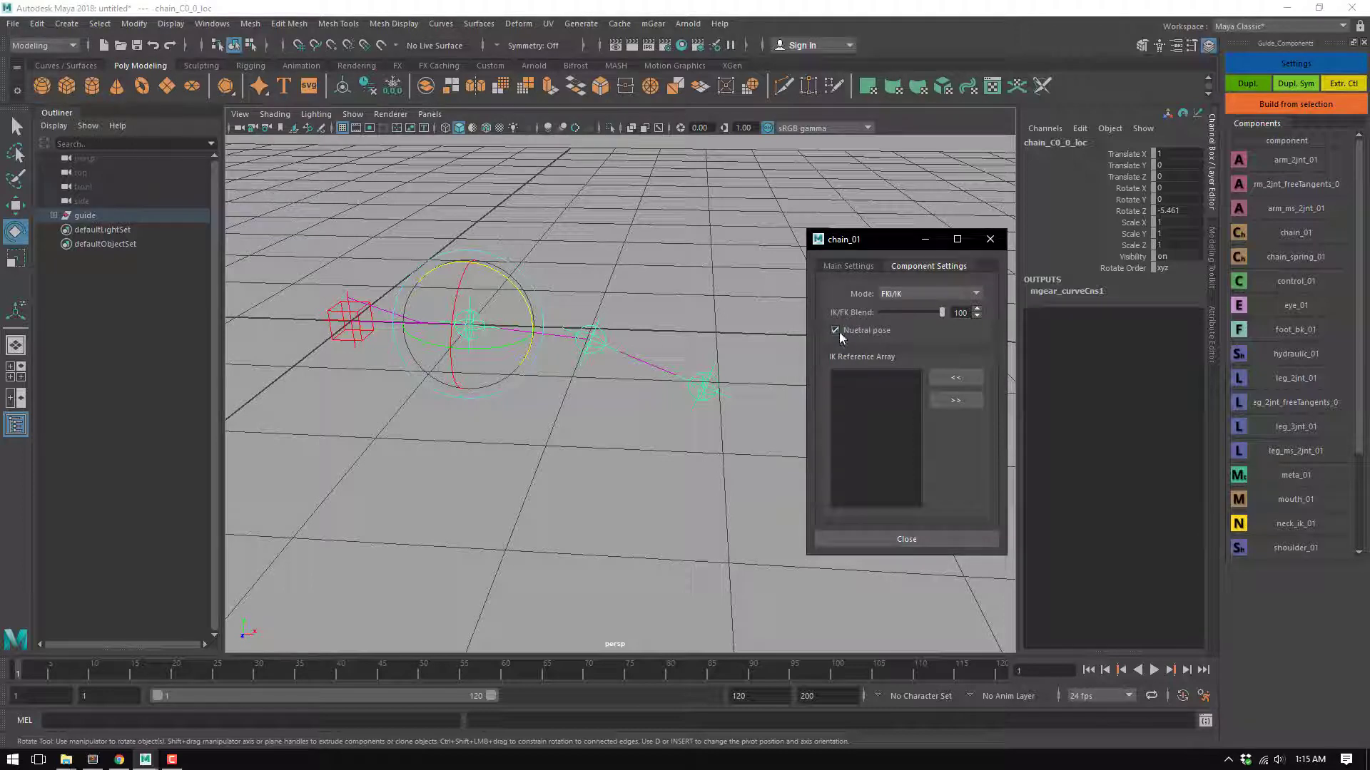
click(835, 329)
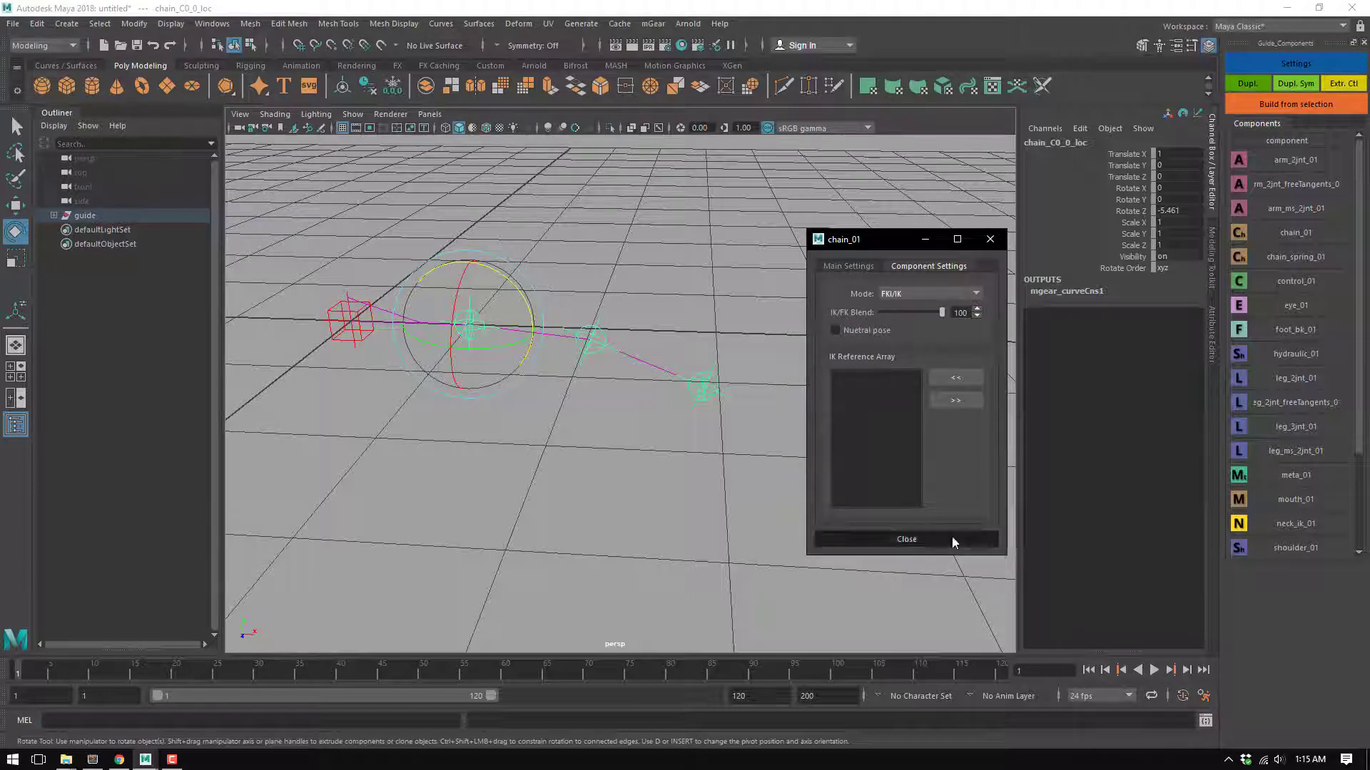
Build a test rig from the selected chain guide root
click(906, 539)
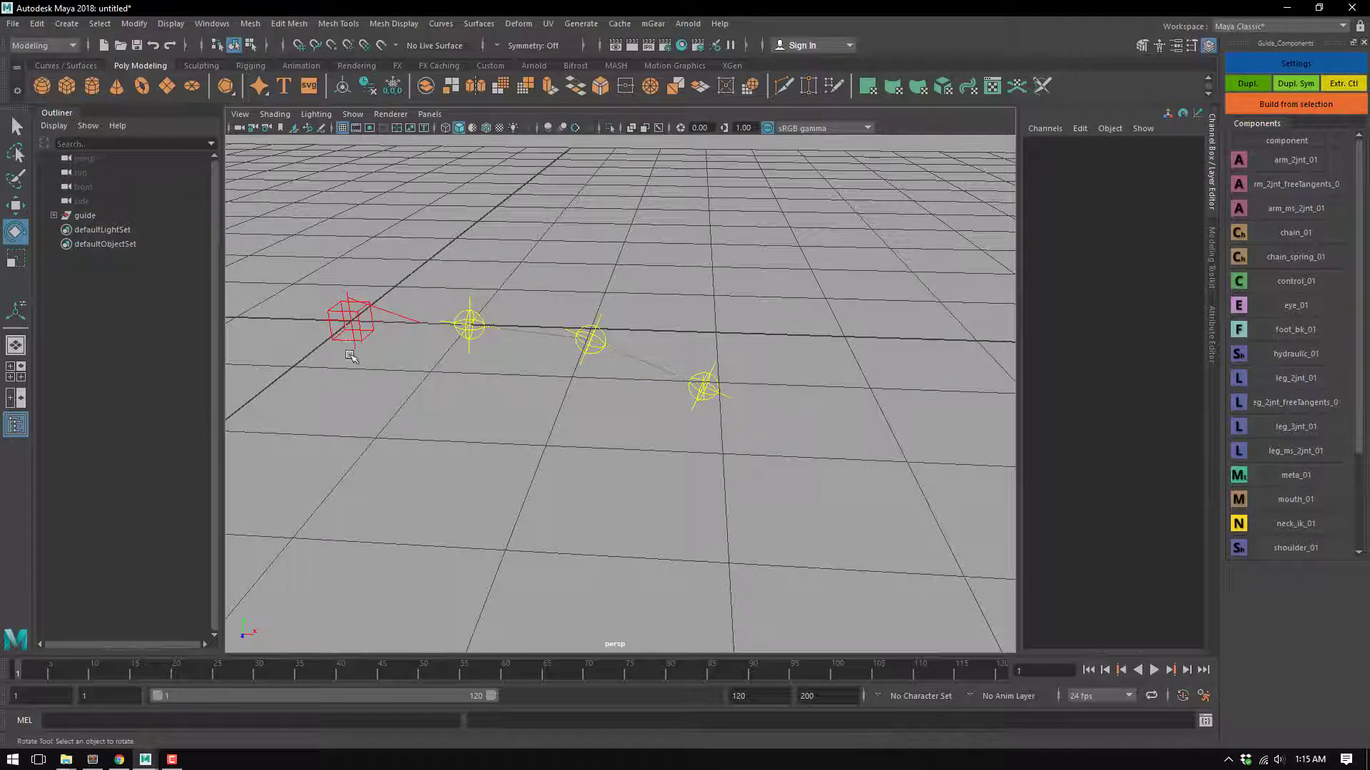
click(349, 324)
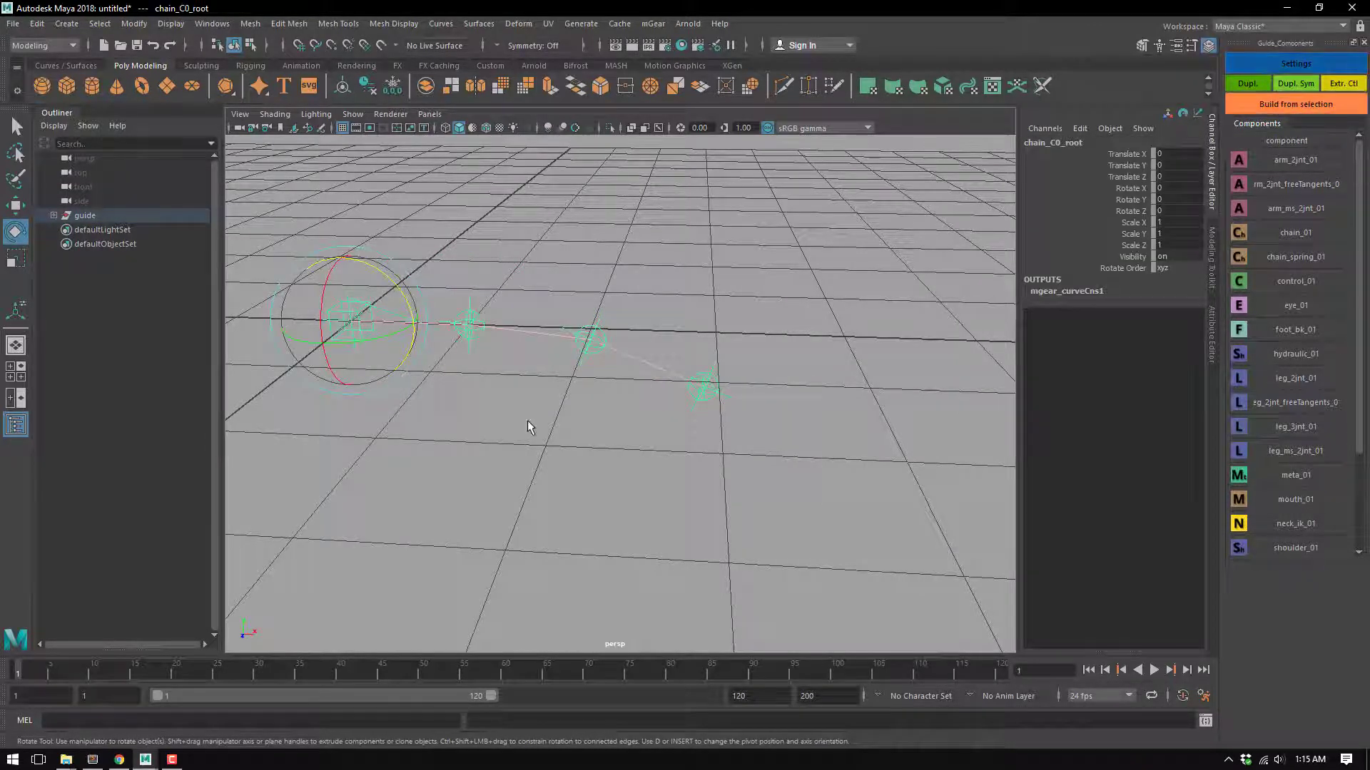
click(1296, 105)
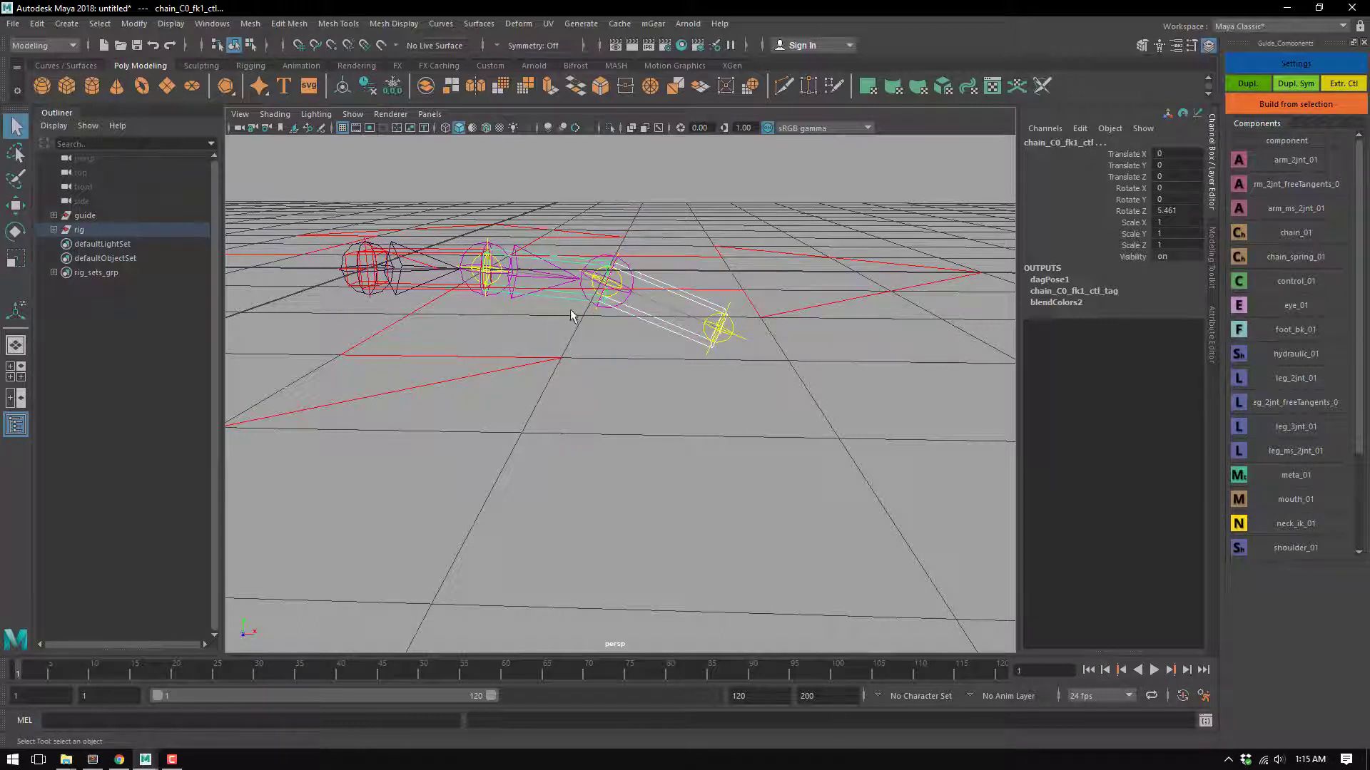
Rotate the first FK control in Z and inspect the rig before deleting it
click(1174, 211)
text(0)
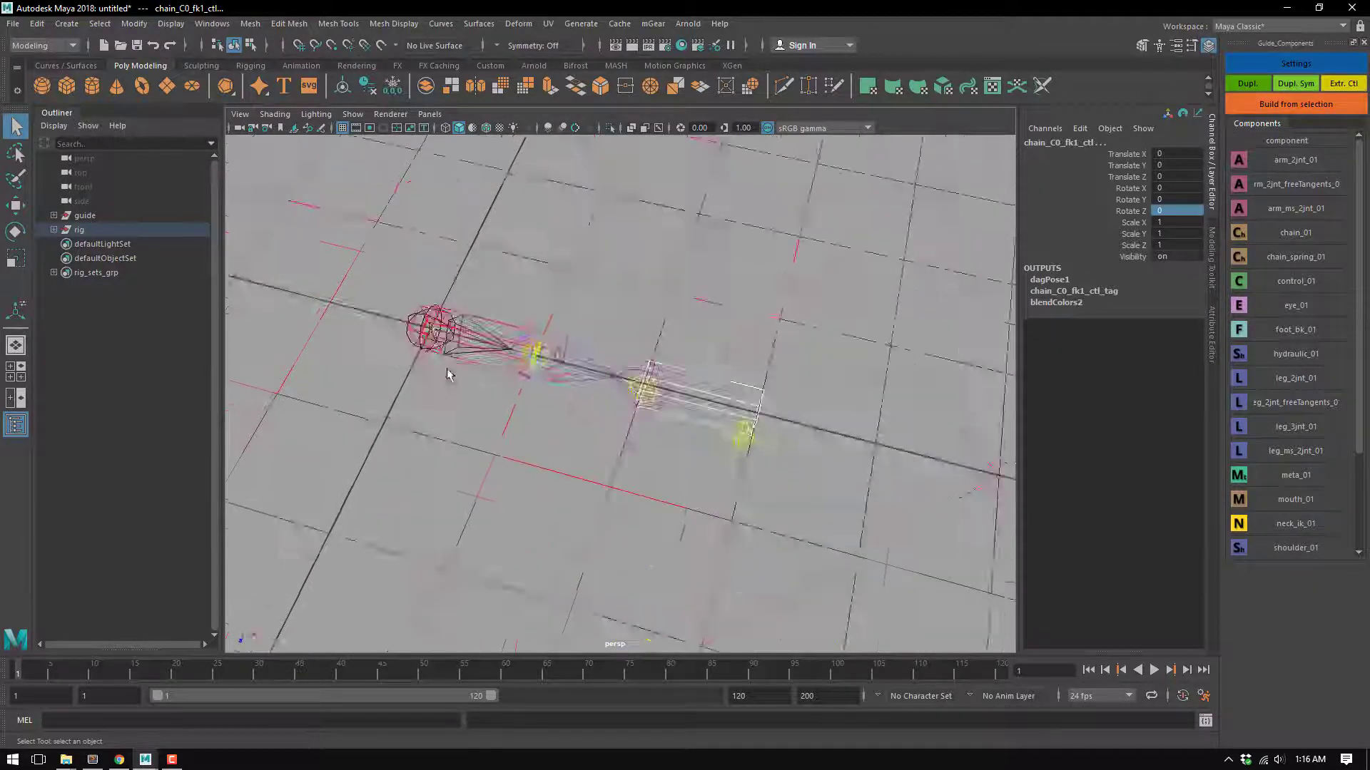
drag(446, 374, 624, 437)
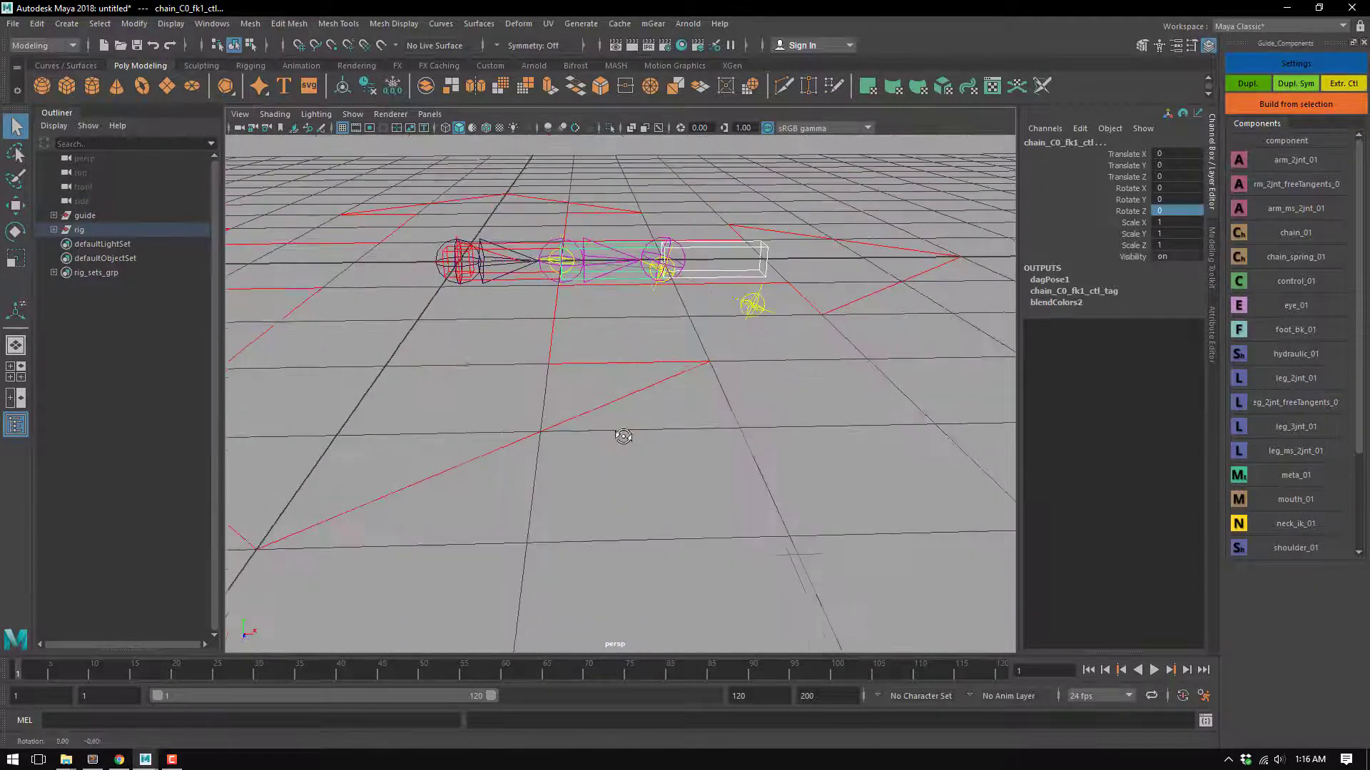
drag(624, 437, 605, 321)
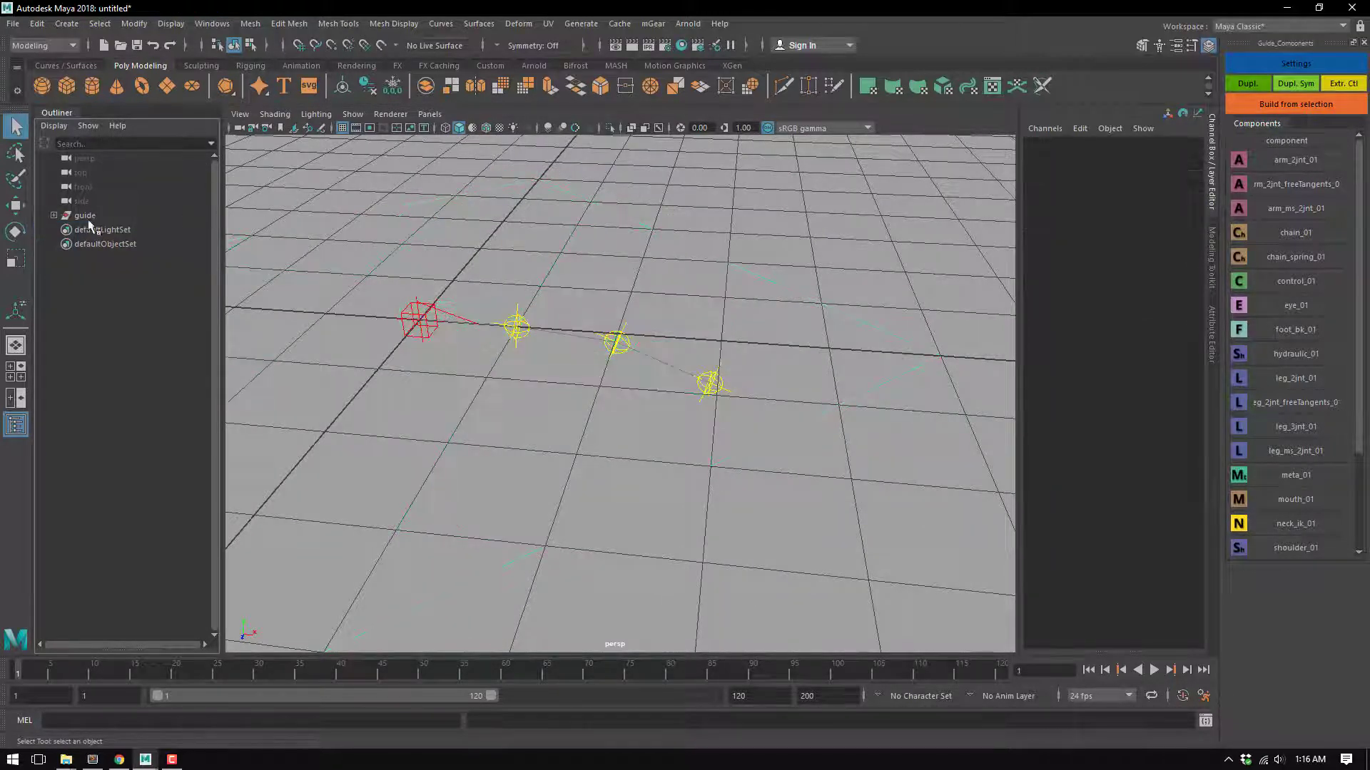
Select the whole guide group and build the rig from it again
click(84, 215)
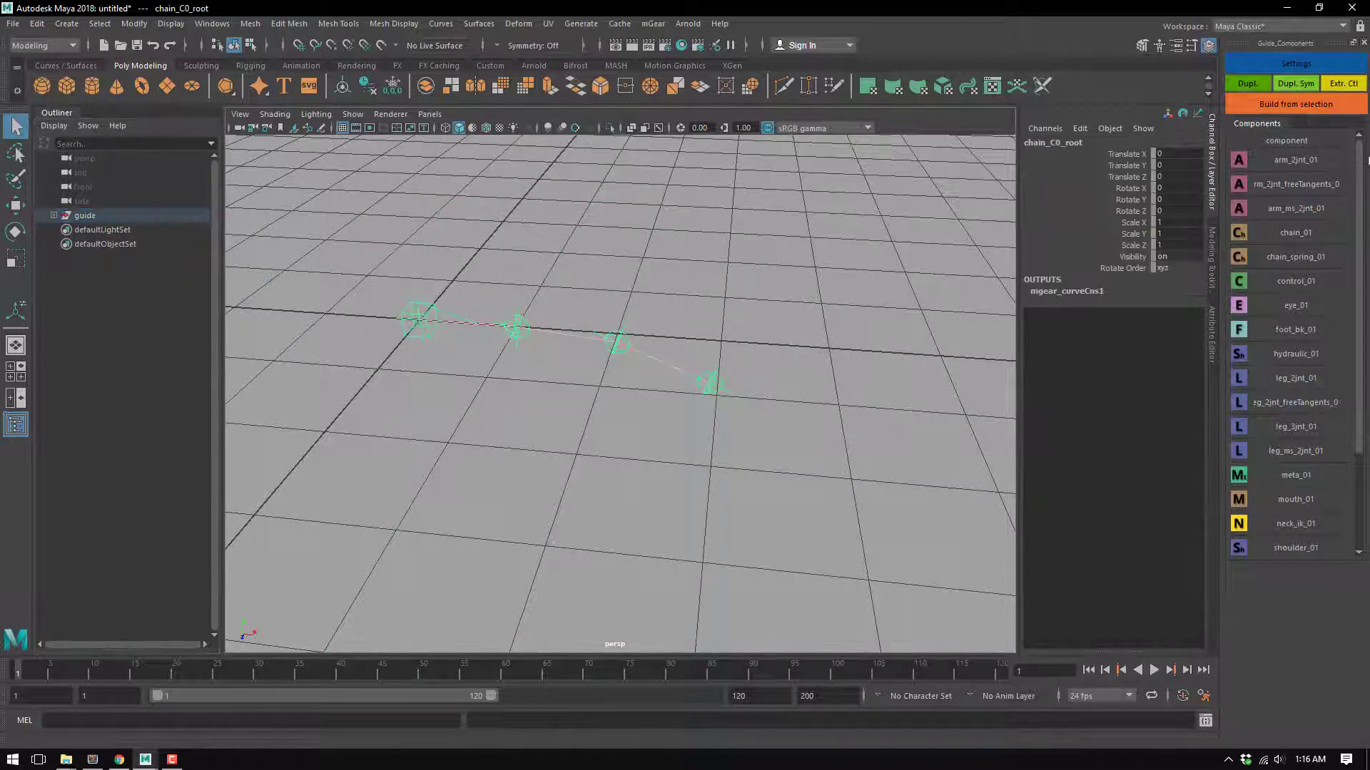
double_click(1297, 232)
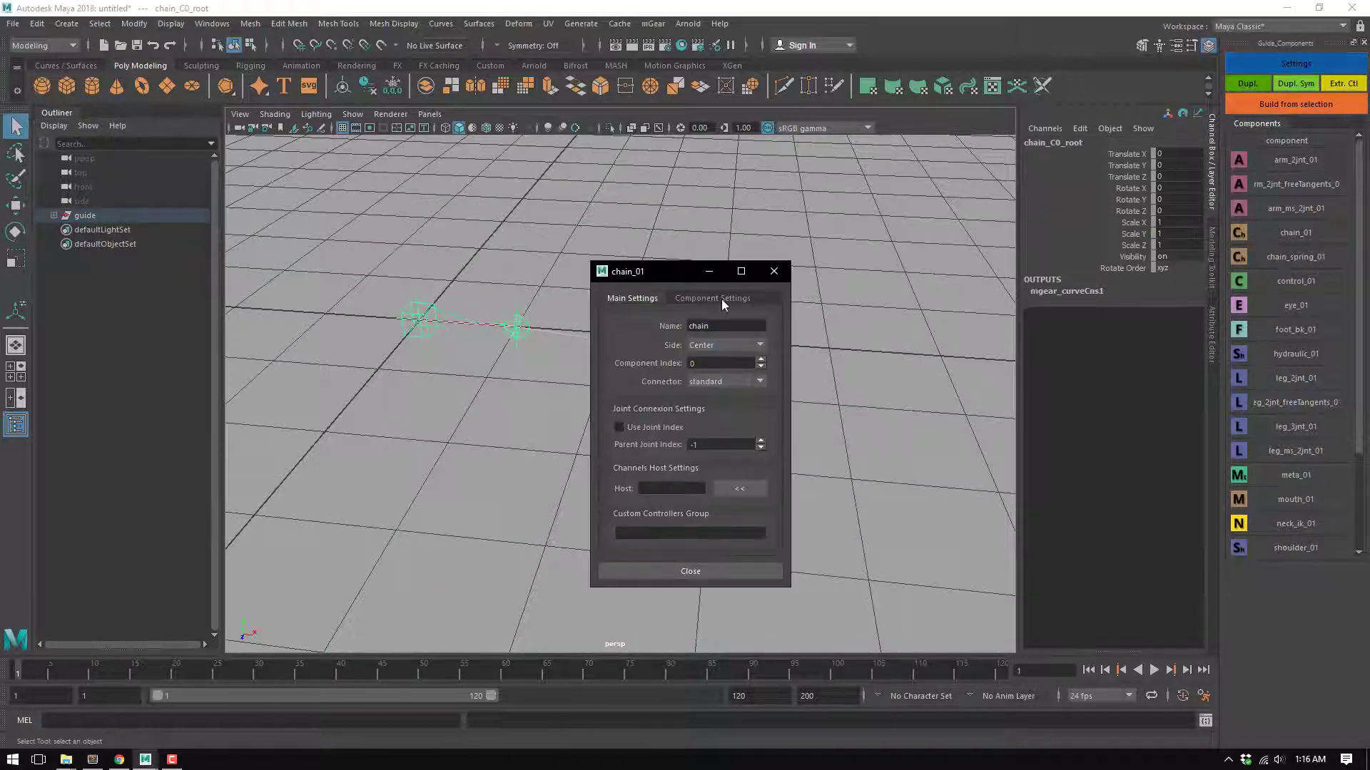
click(691, 571)
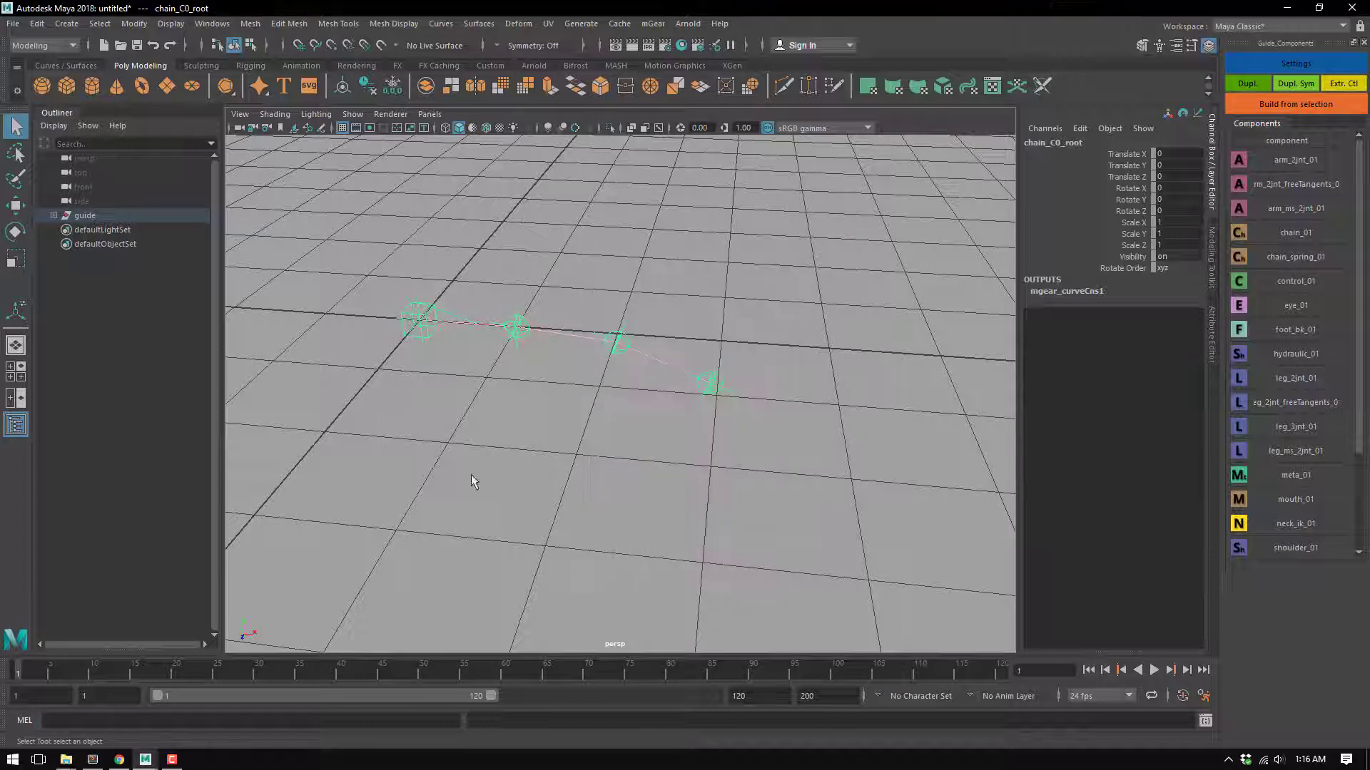
click(84, 215)
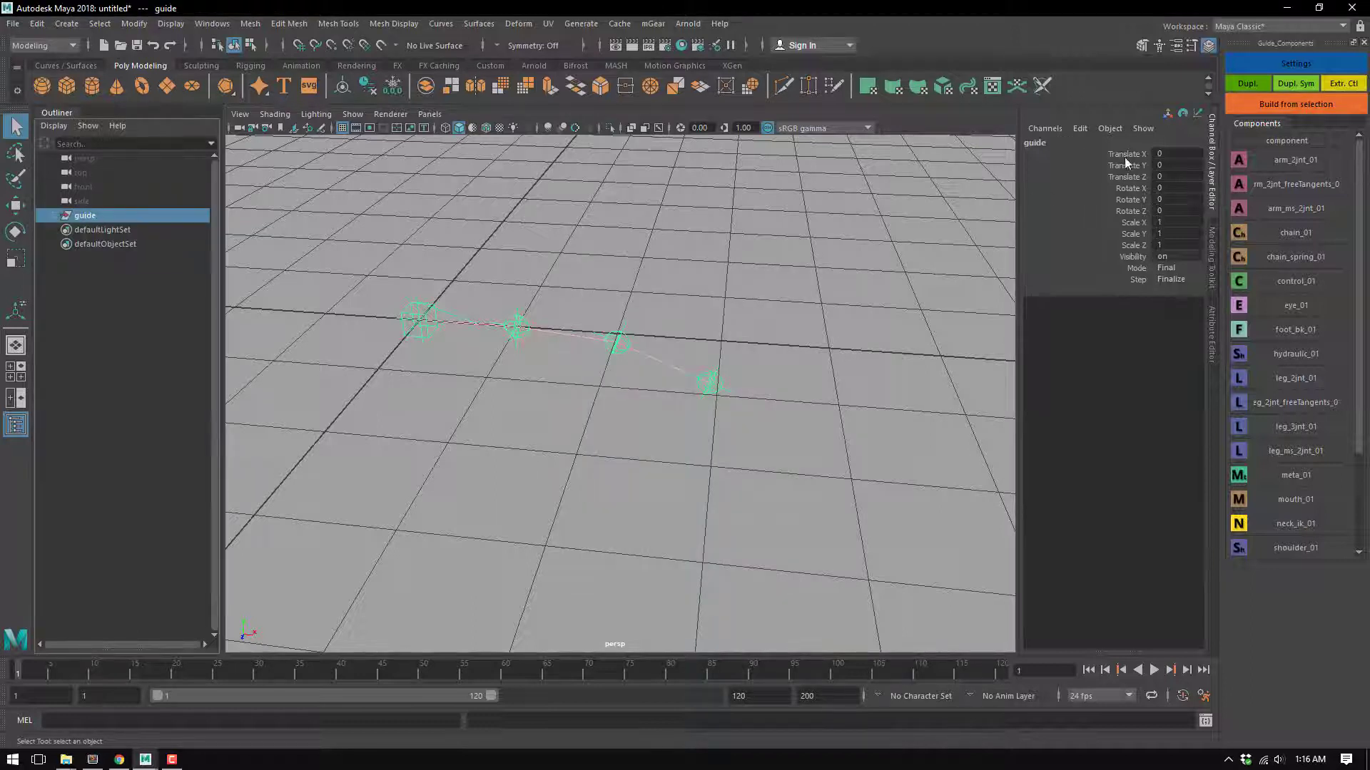
click(1297, 105)
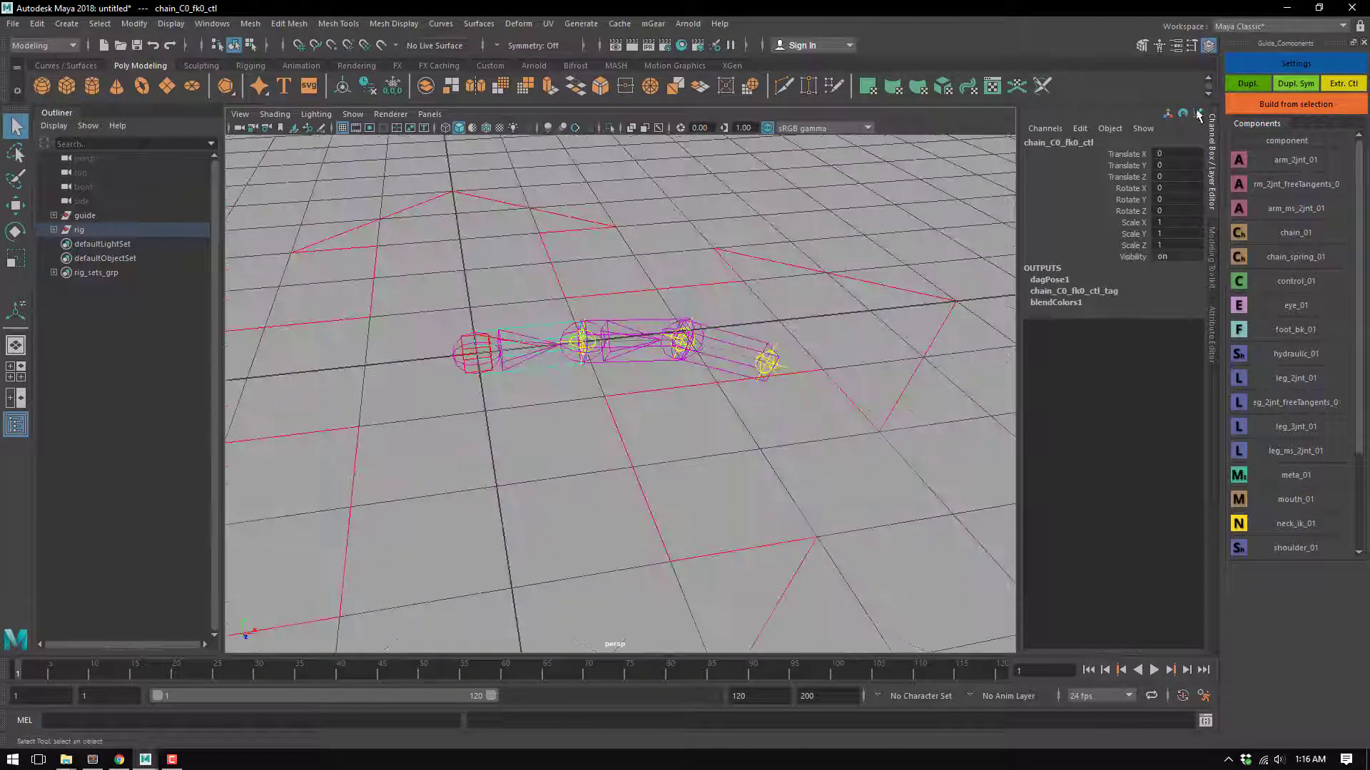
Drag chain_C0_ikcns_ctl around to test how the IK chain bends
drag(612, 394, 637, 402)
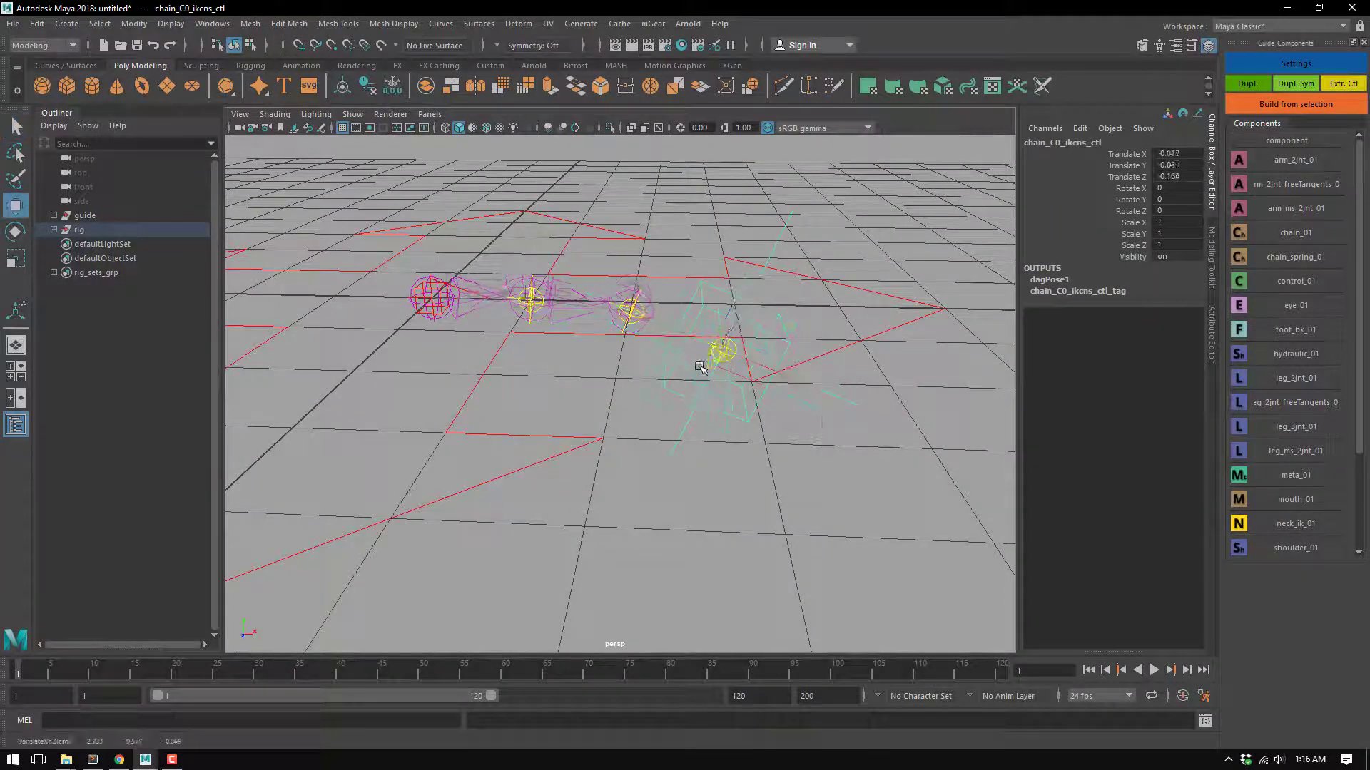
drag(716, 352, 668, 445)
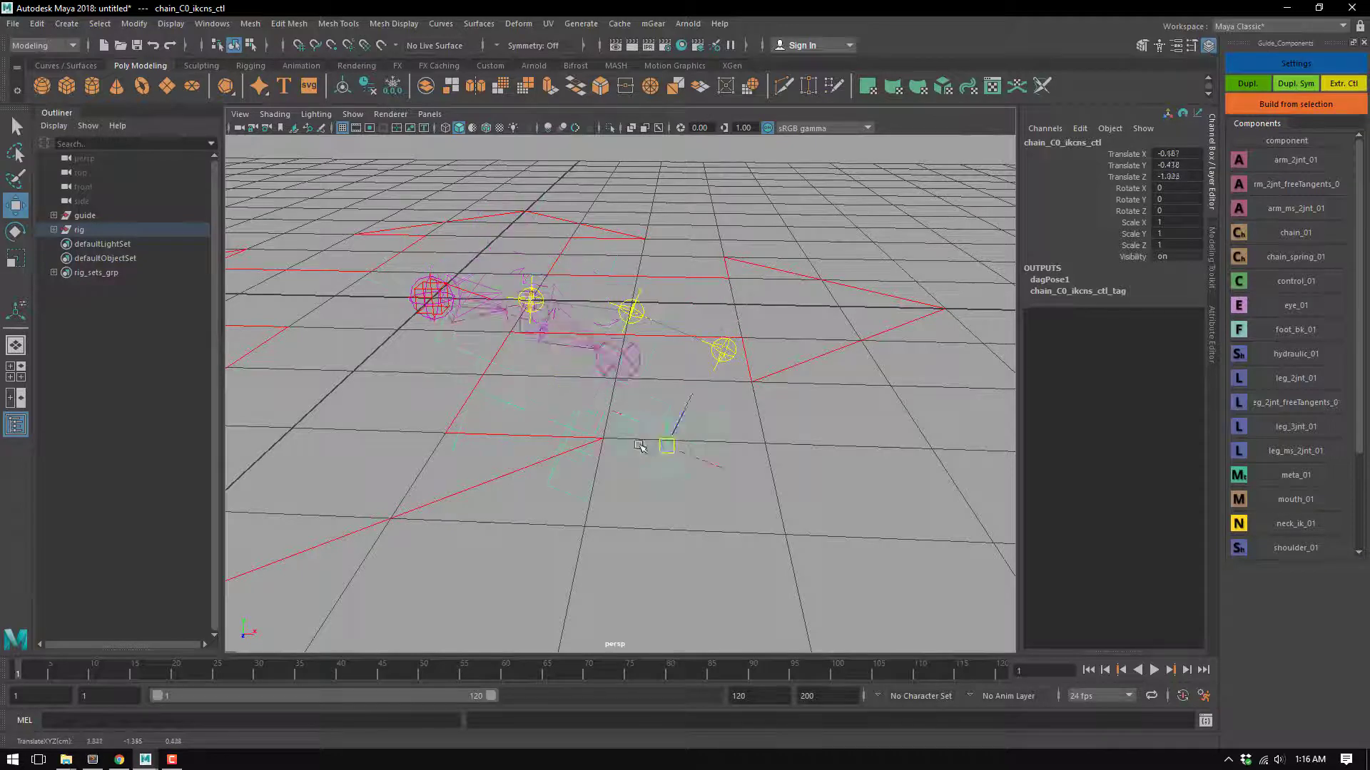
drag(668, 445, 676, 358)
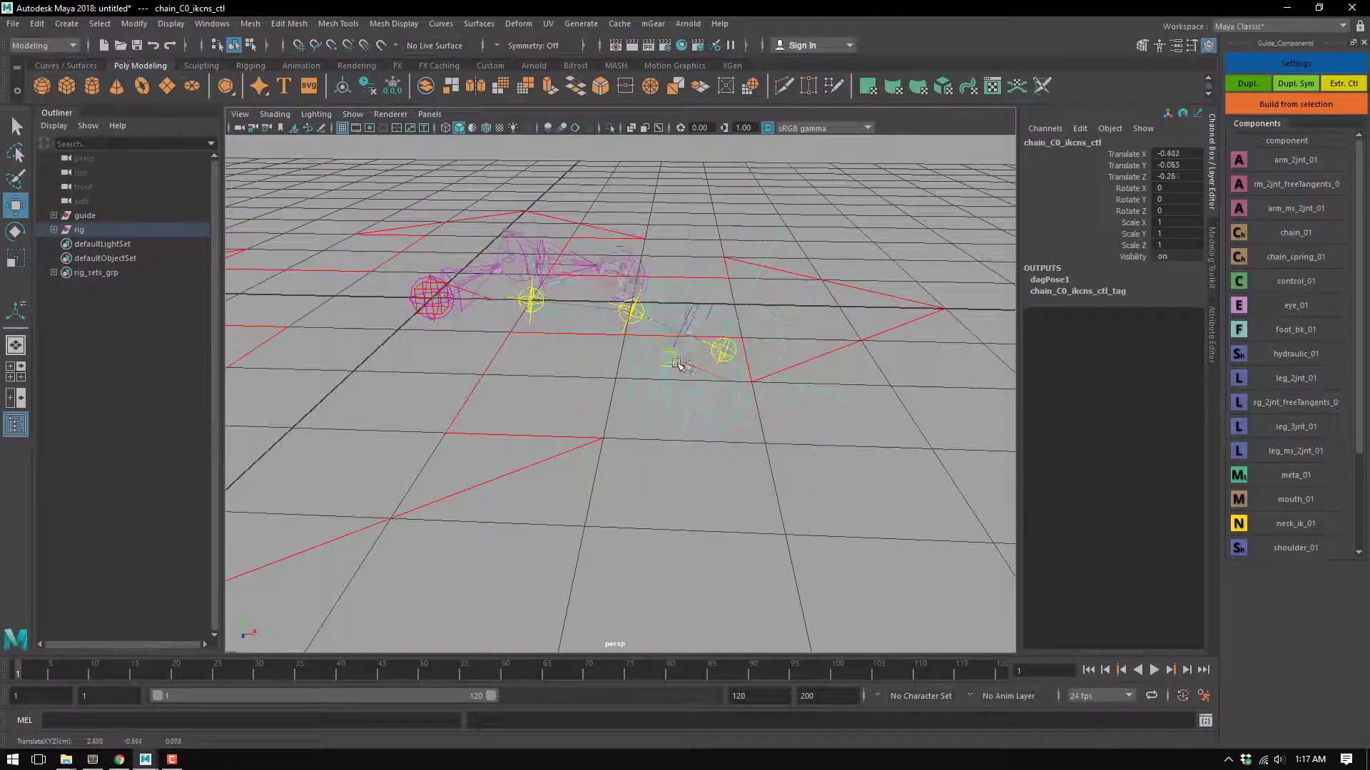
drag(716, 350, 630, 337)
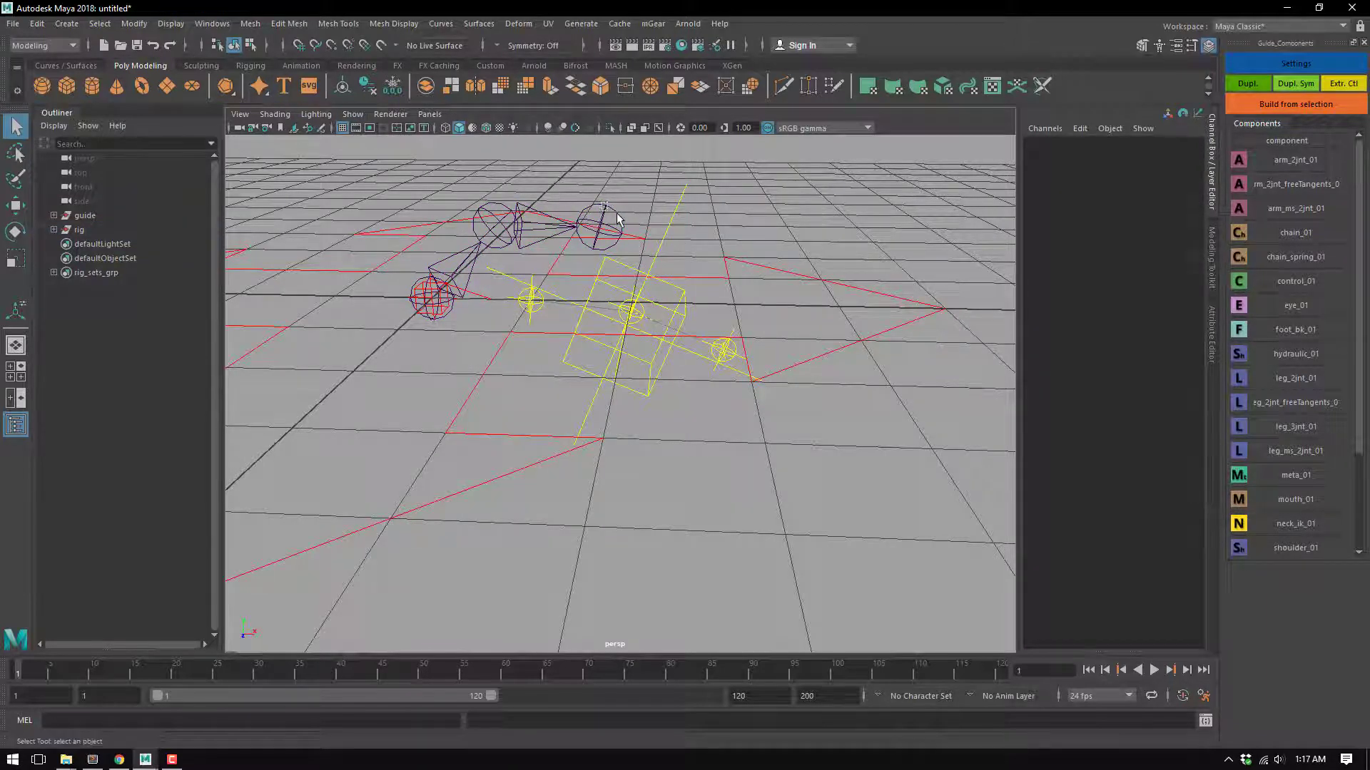
click(598, 223)
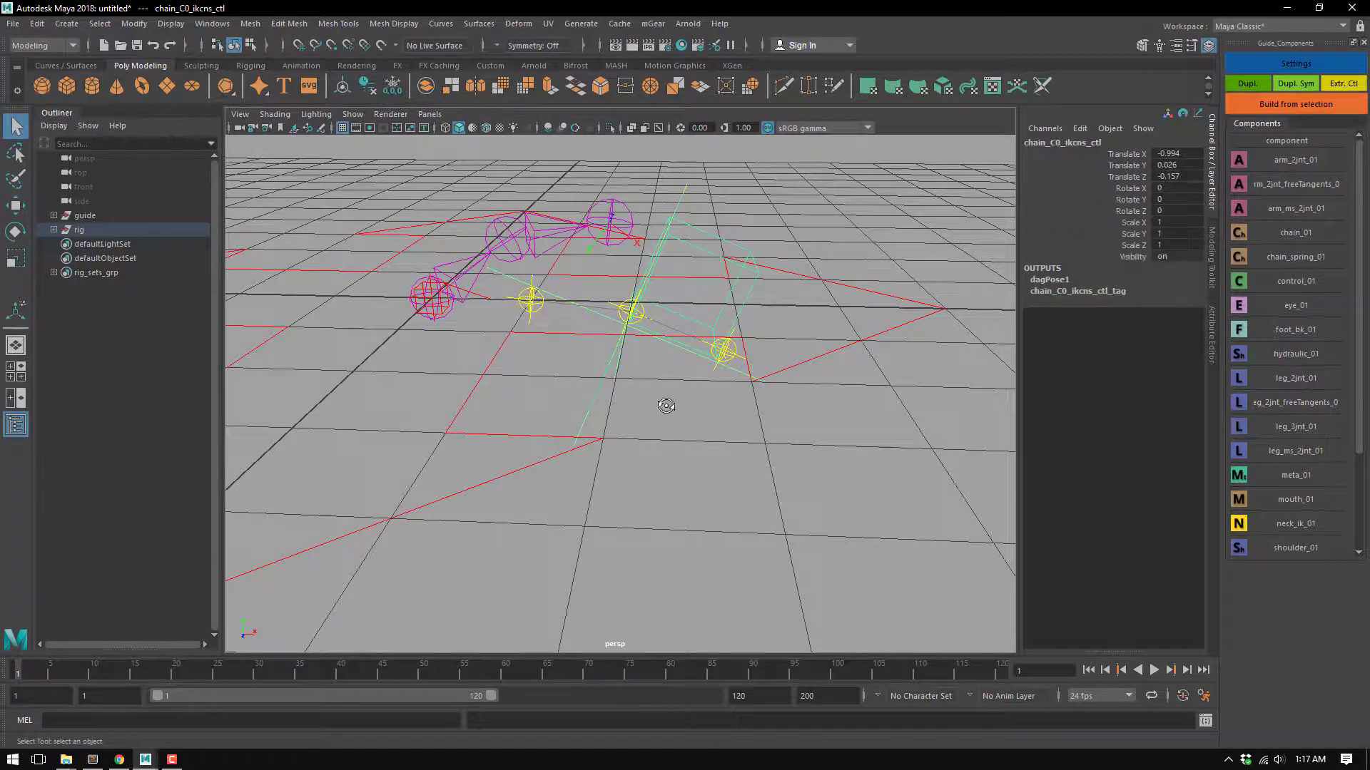
drag(667, 404, 713, 395)
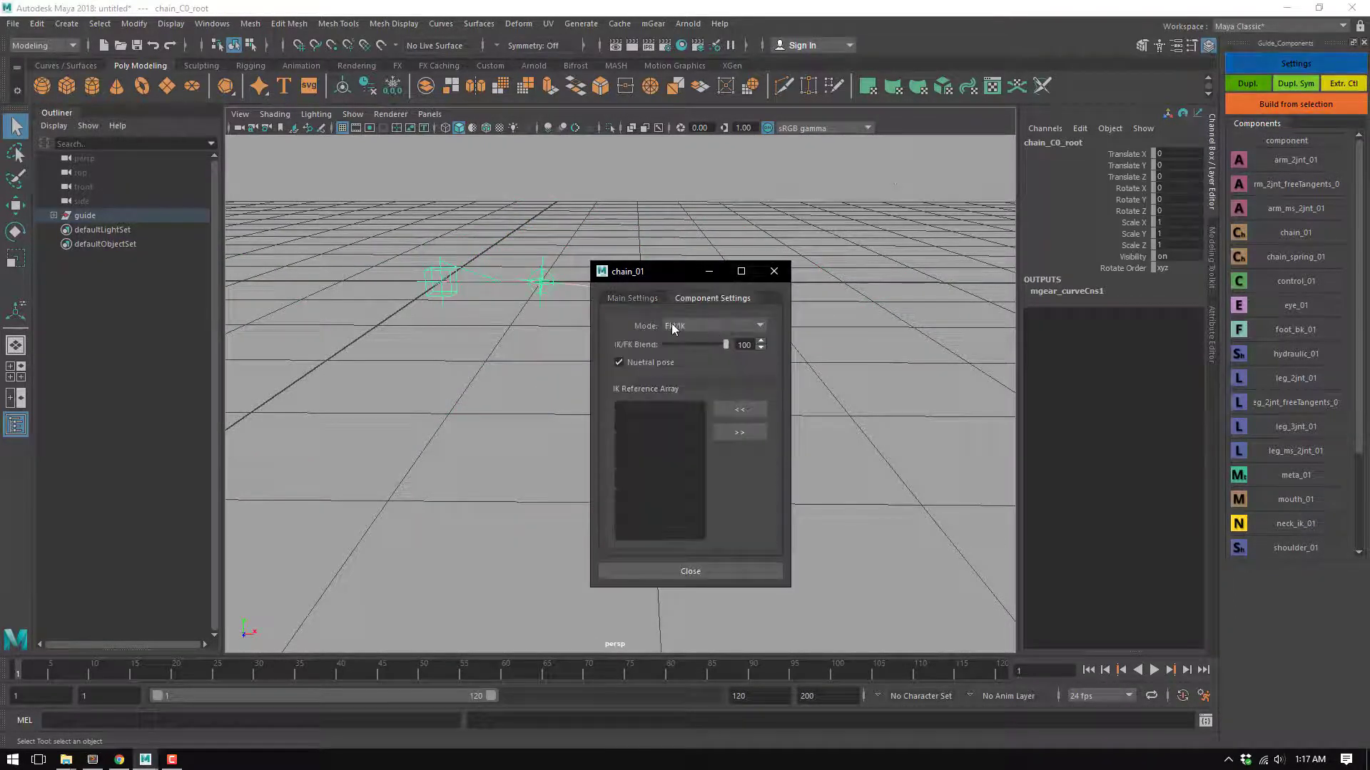
Switch the chain component's Mode to FK
click(689, 571)
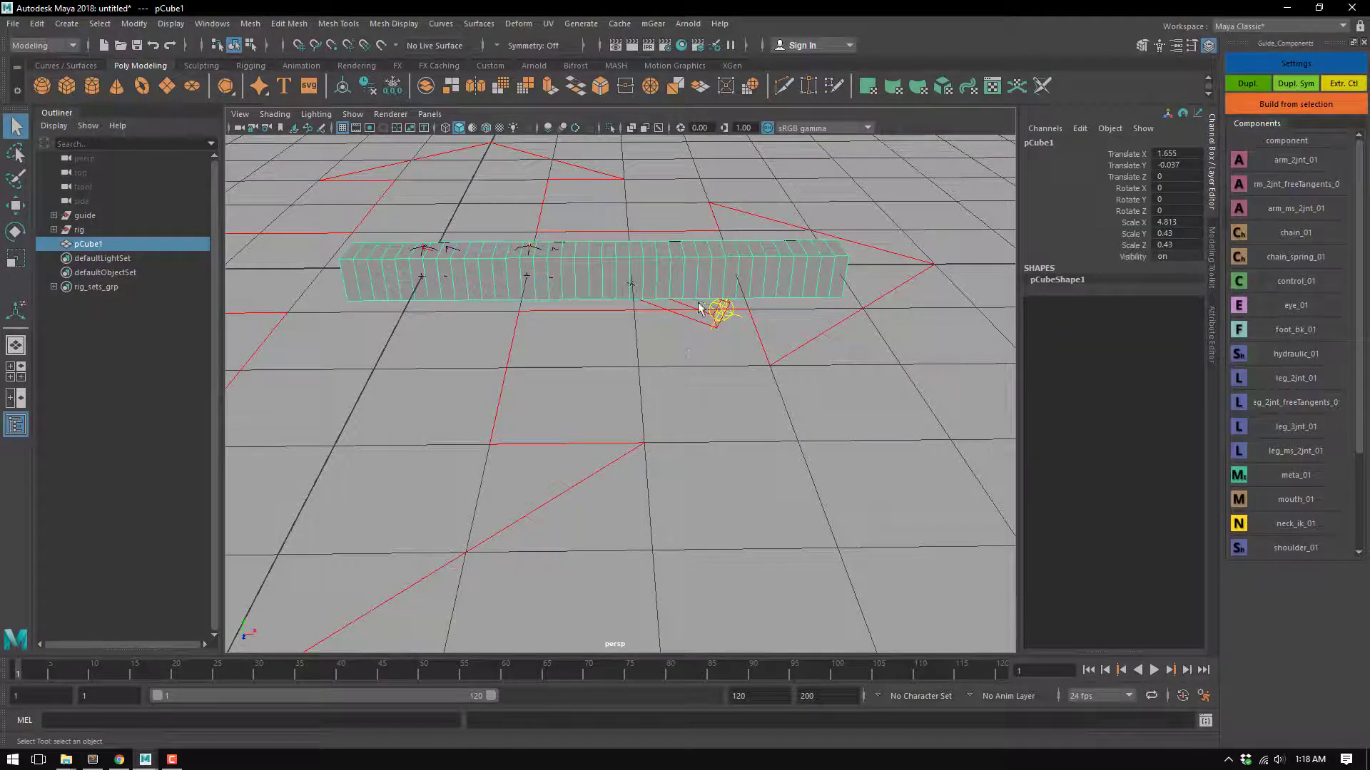
Select the rig_deformers_grp joints with pCube1 and bind skin from the Rigging shelf
click(96, 287)
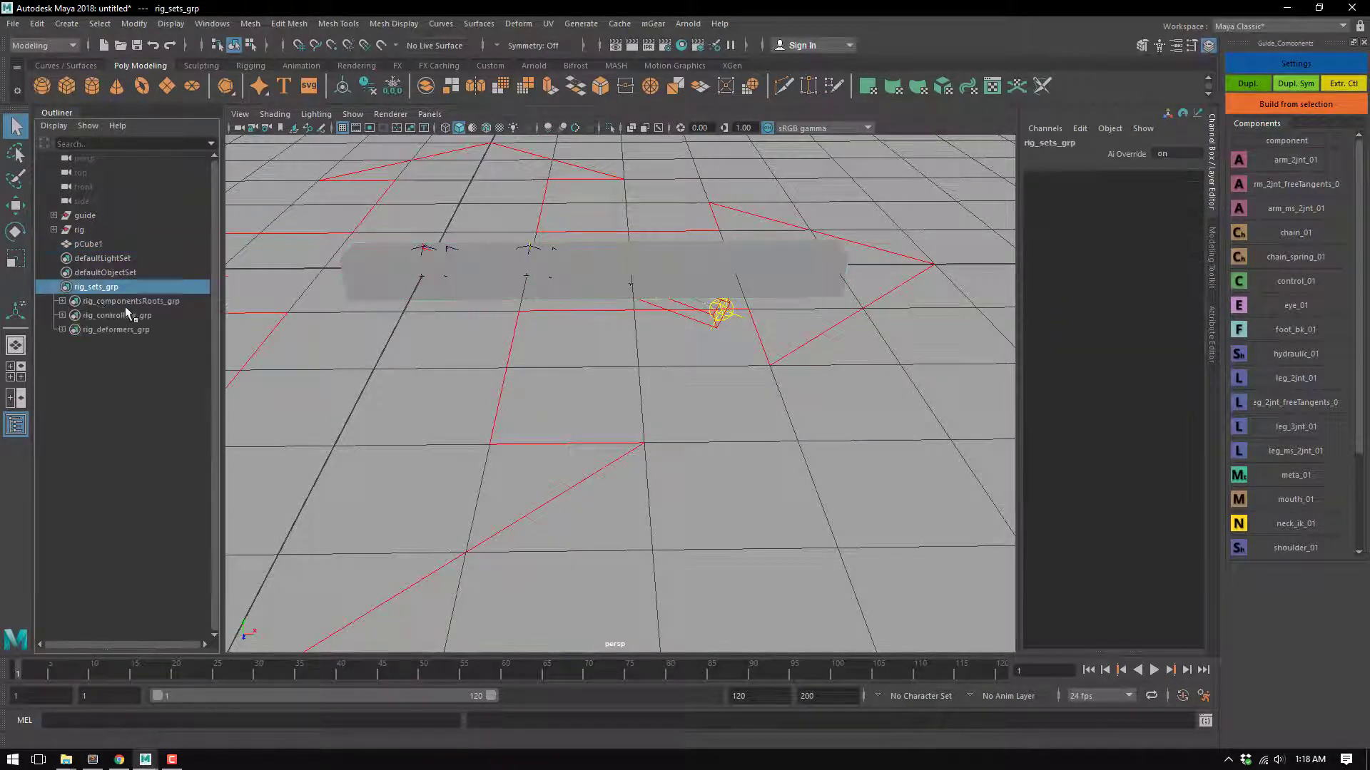
right_click(114, 330)
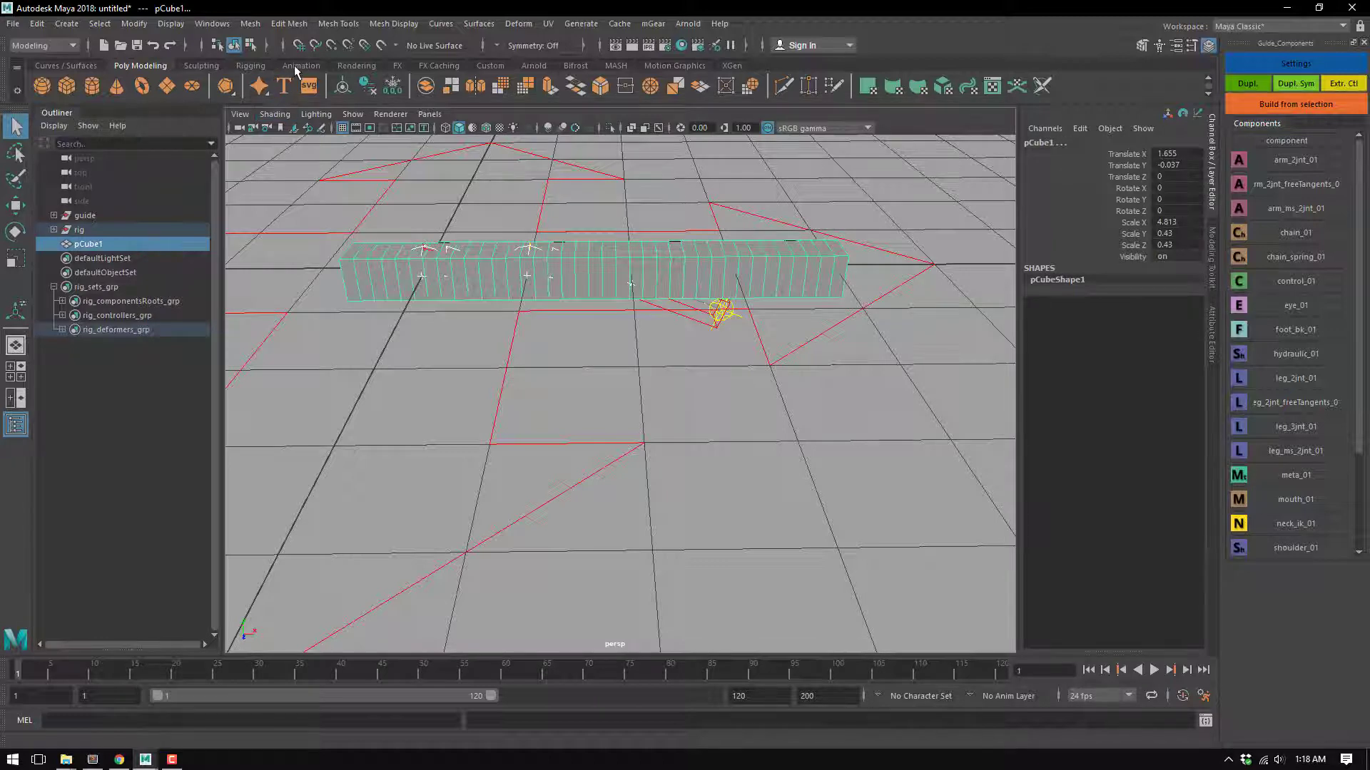
click(301, 65)
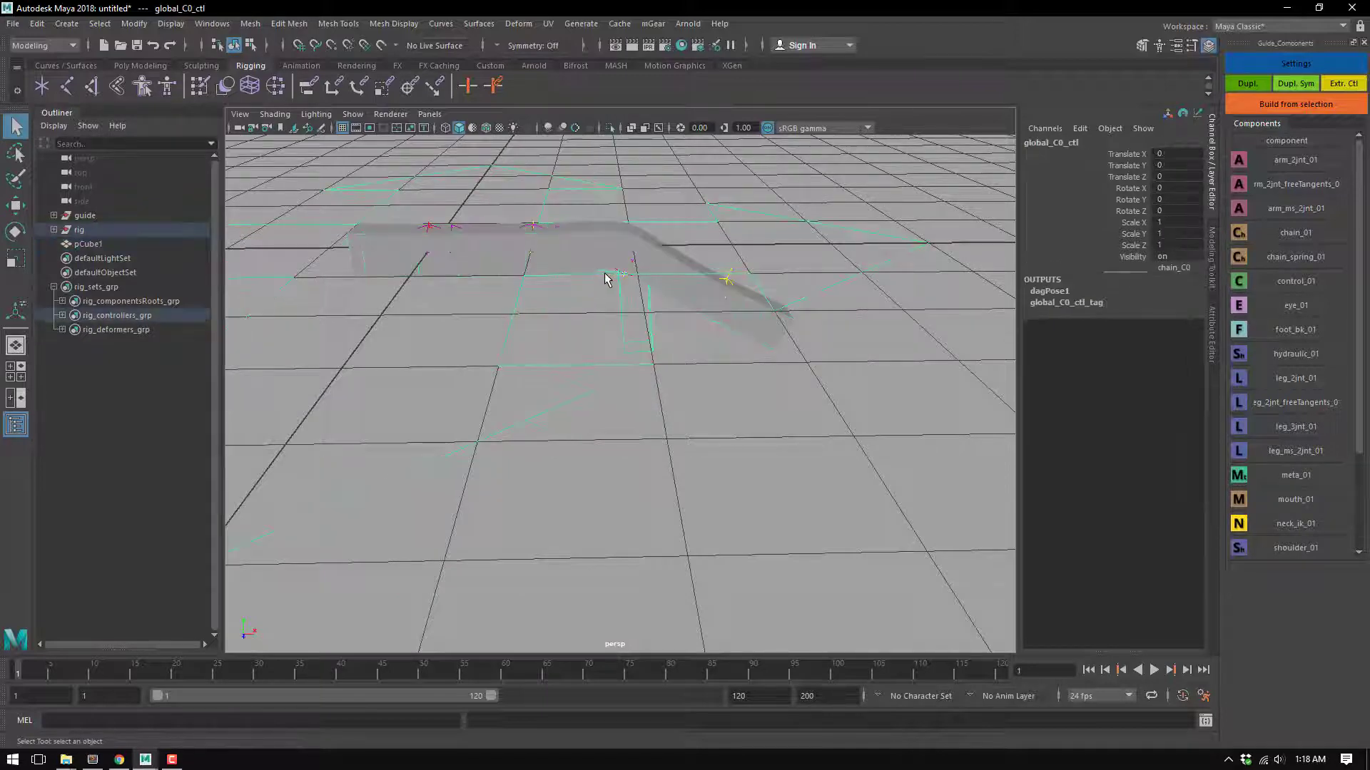
click(87, 244)
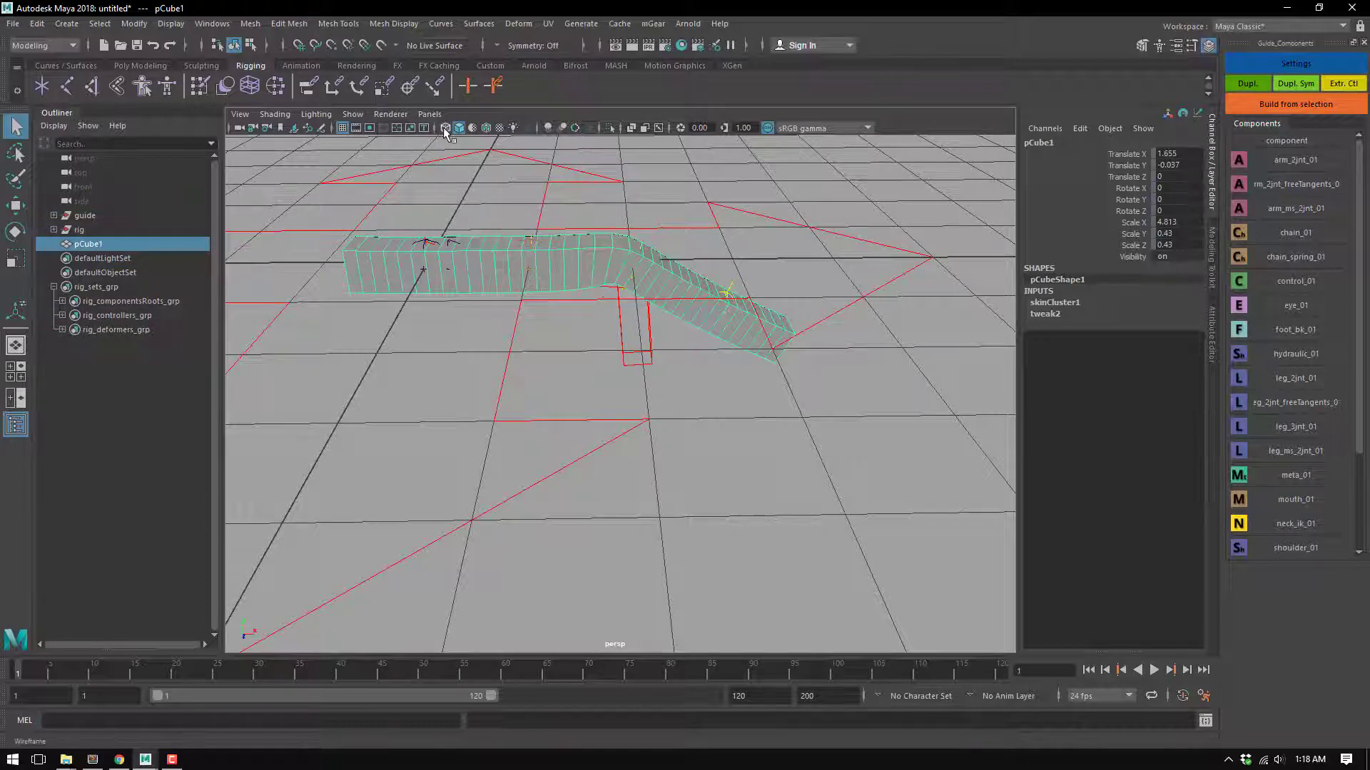
Show wireframe on shaded and rotate chain_C0_fk1_ctl and fk2_ctl to curl the skinned box
click(445, 127)
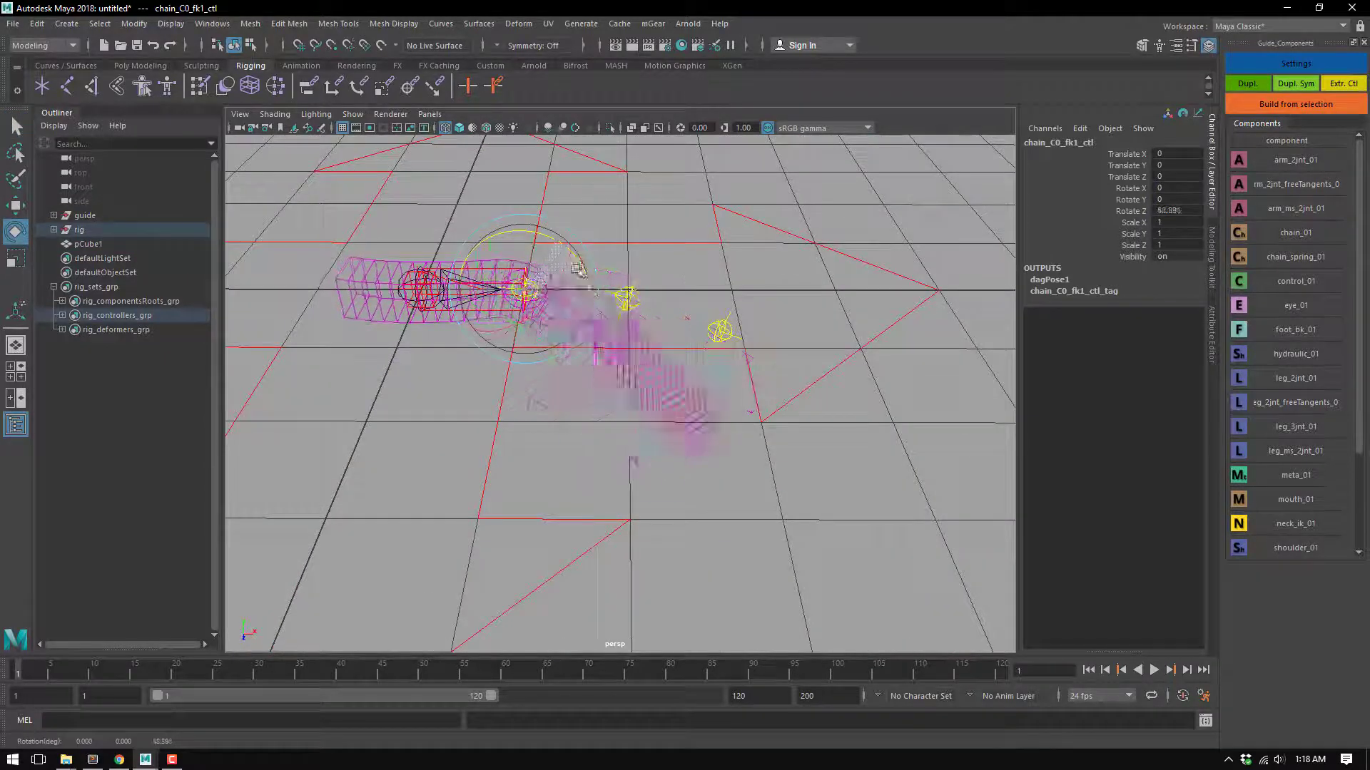
drag(576, 268, 616, 376)
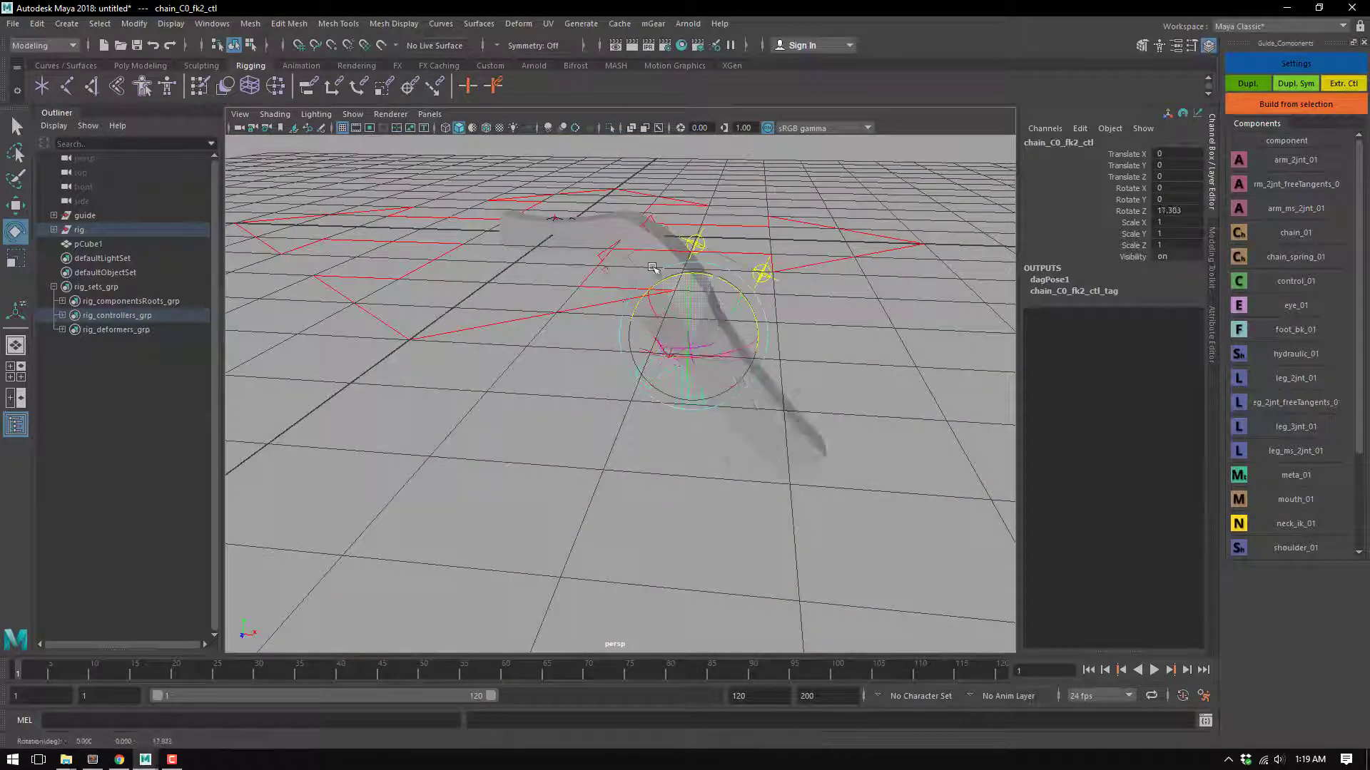
drag(695, 262, 602, 354)
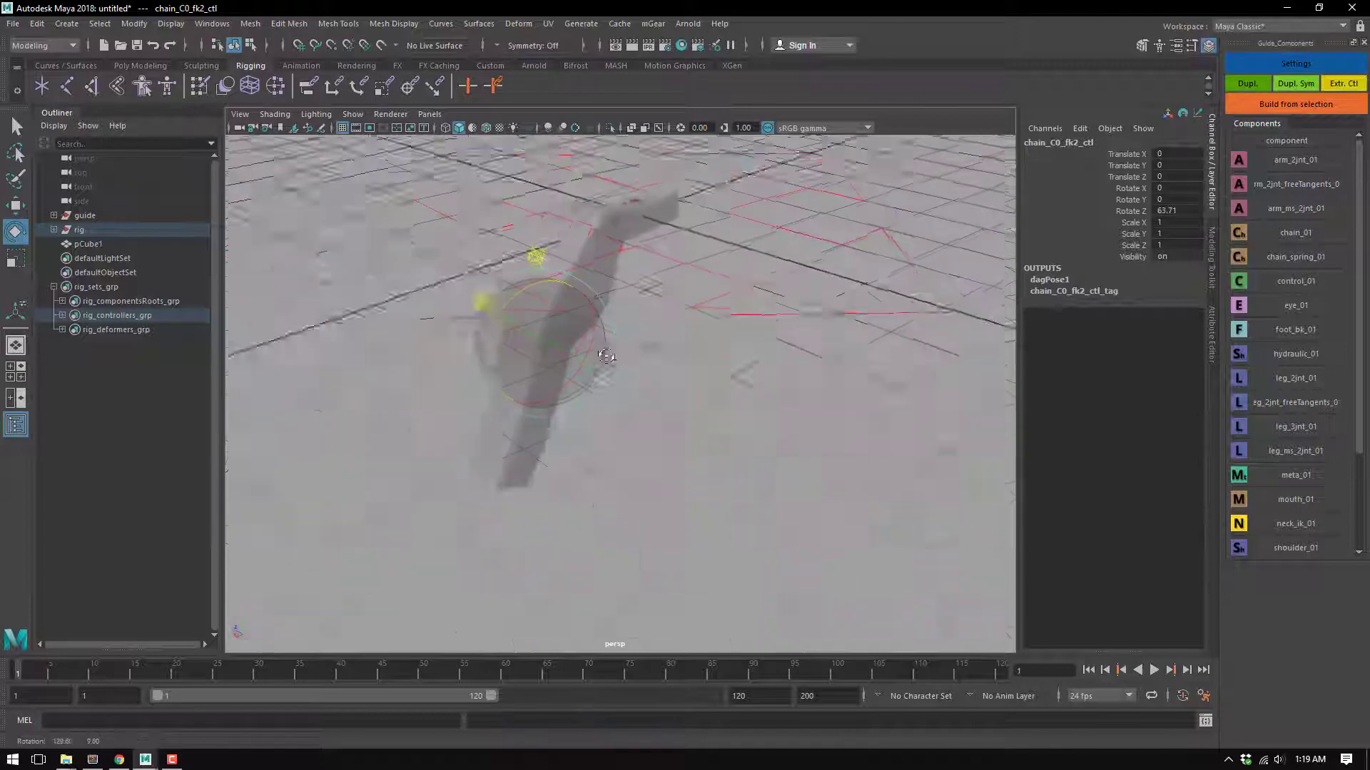
drag(608, 355, 671, 388)
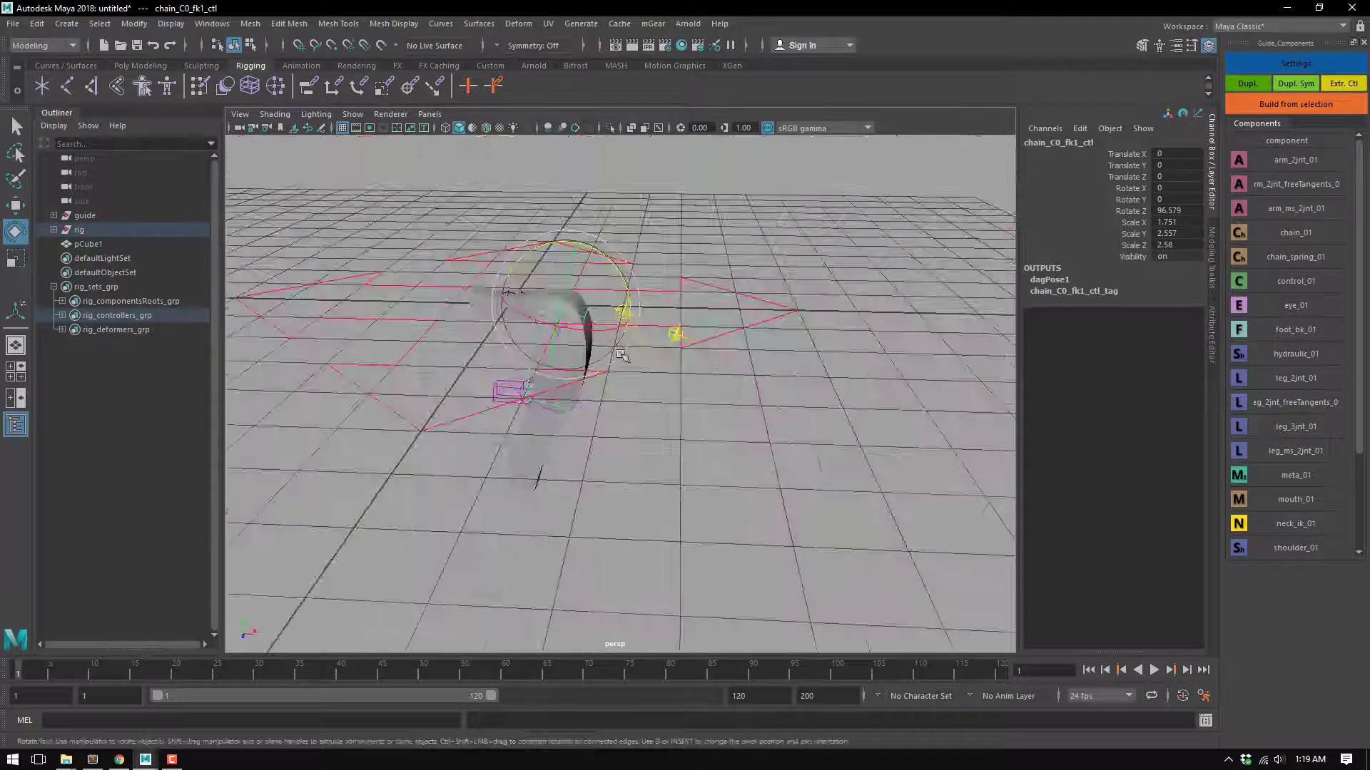
drag(621, 349, 699, 367)
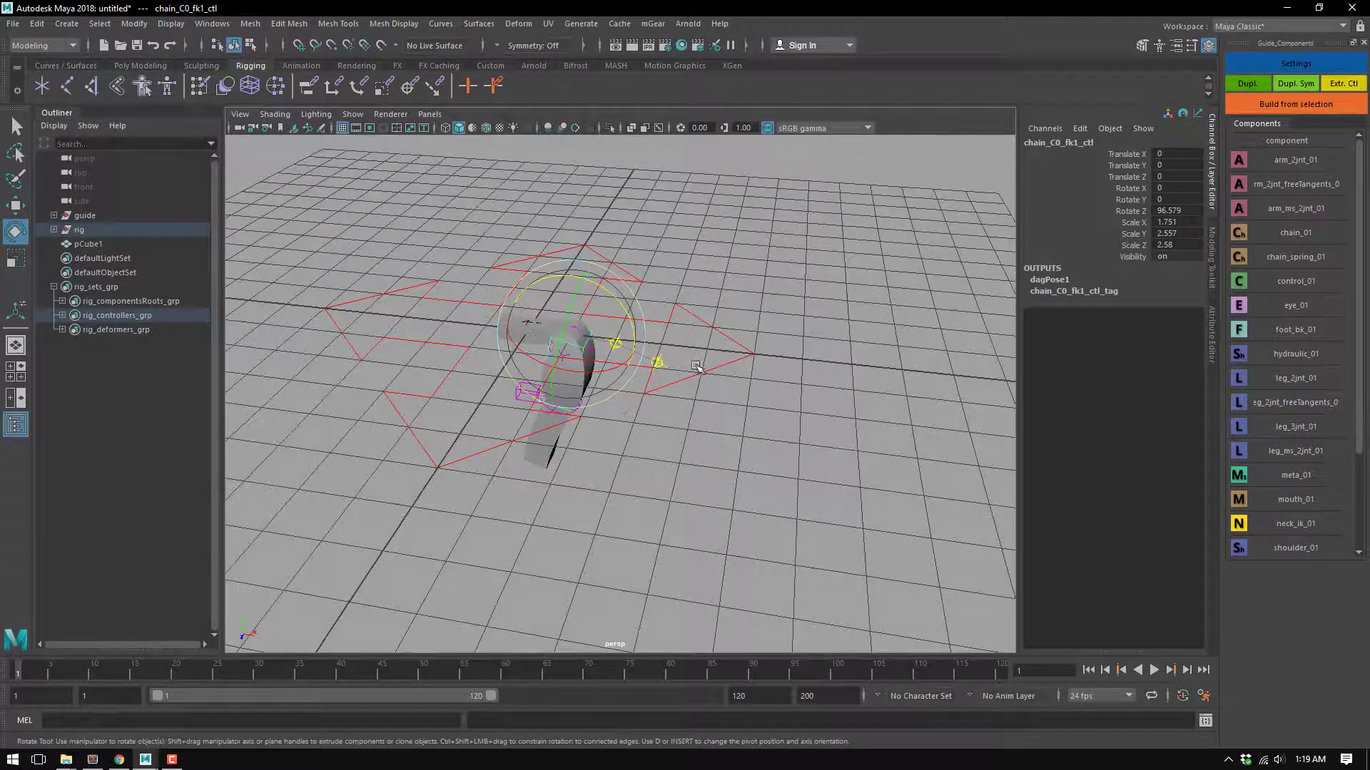